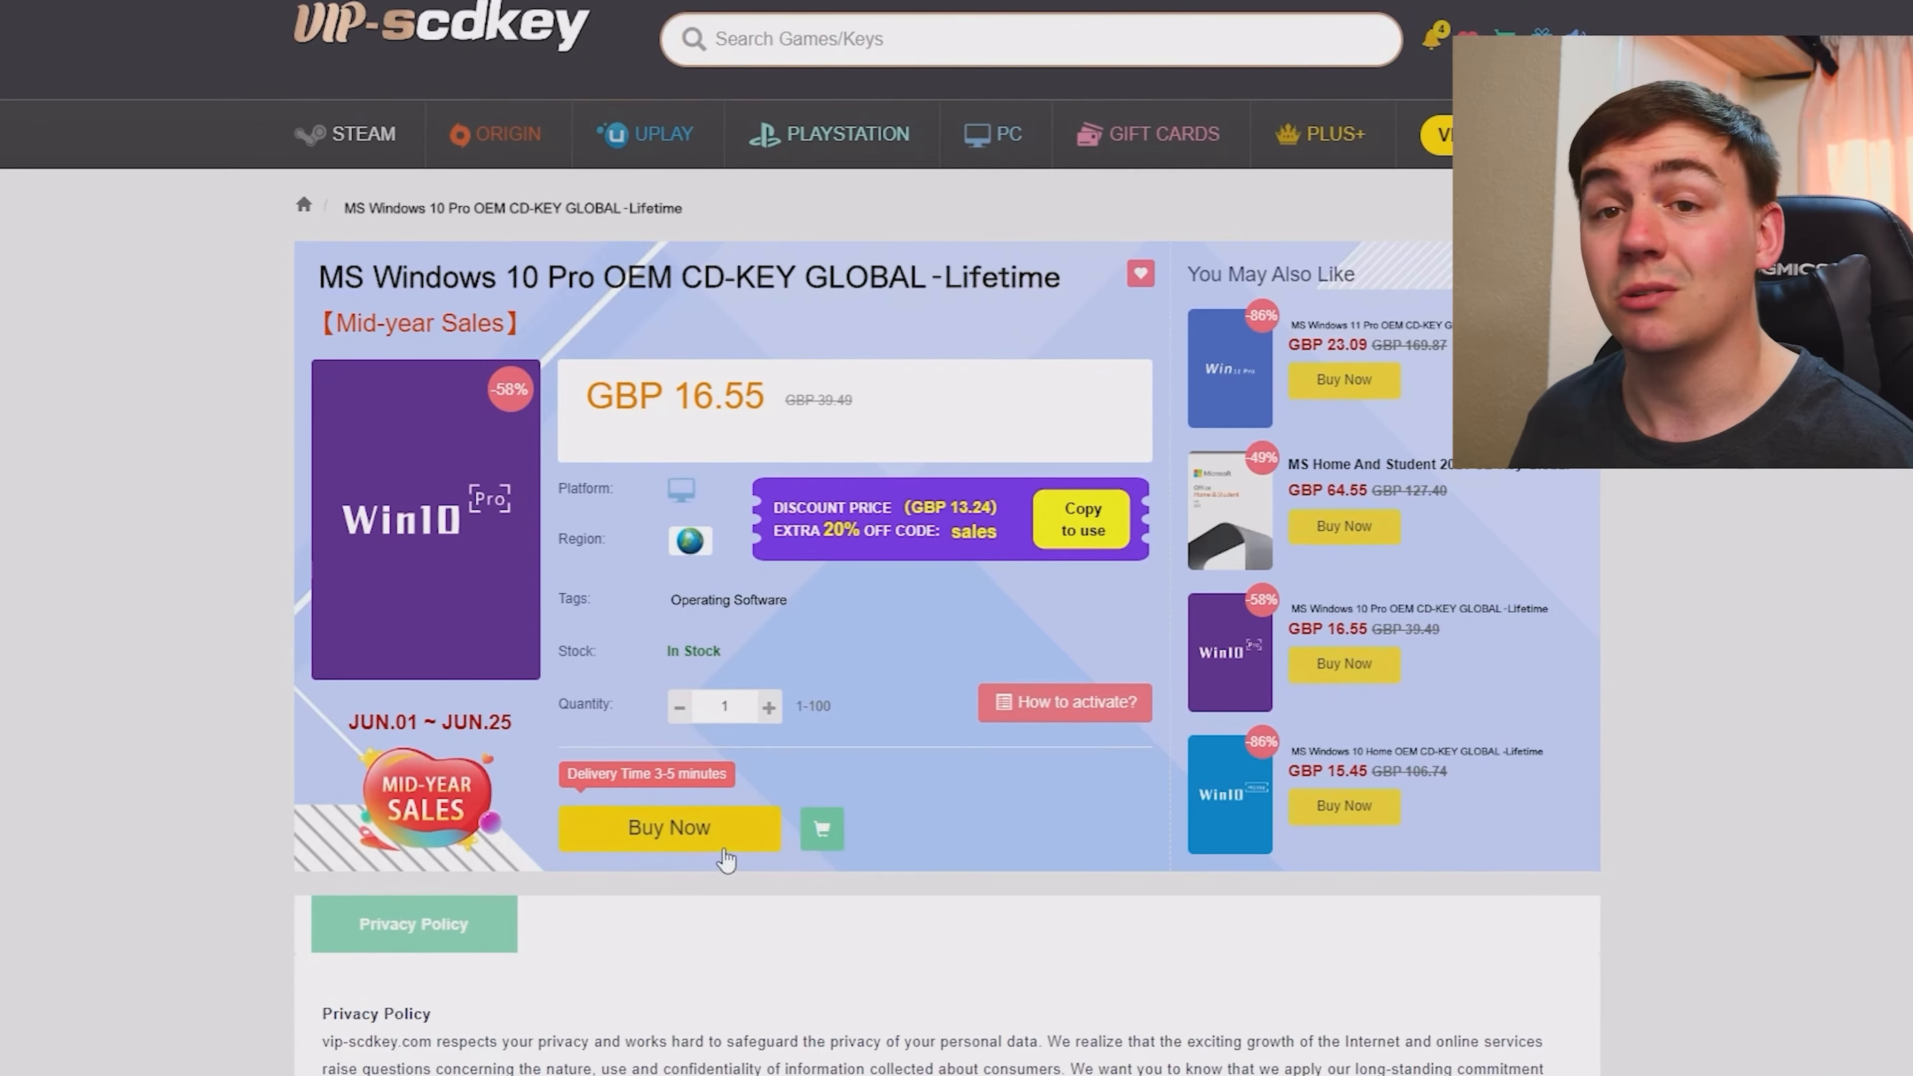
Buy the Windows 10 Pro OEM key and proceed to the order confirmation page
left_click(668, 827)
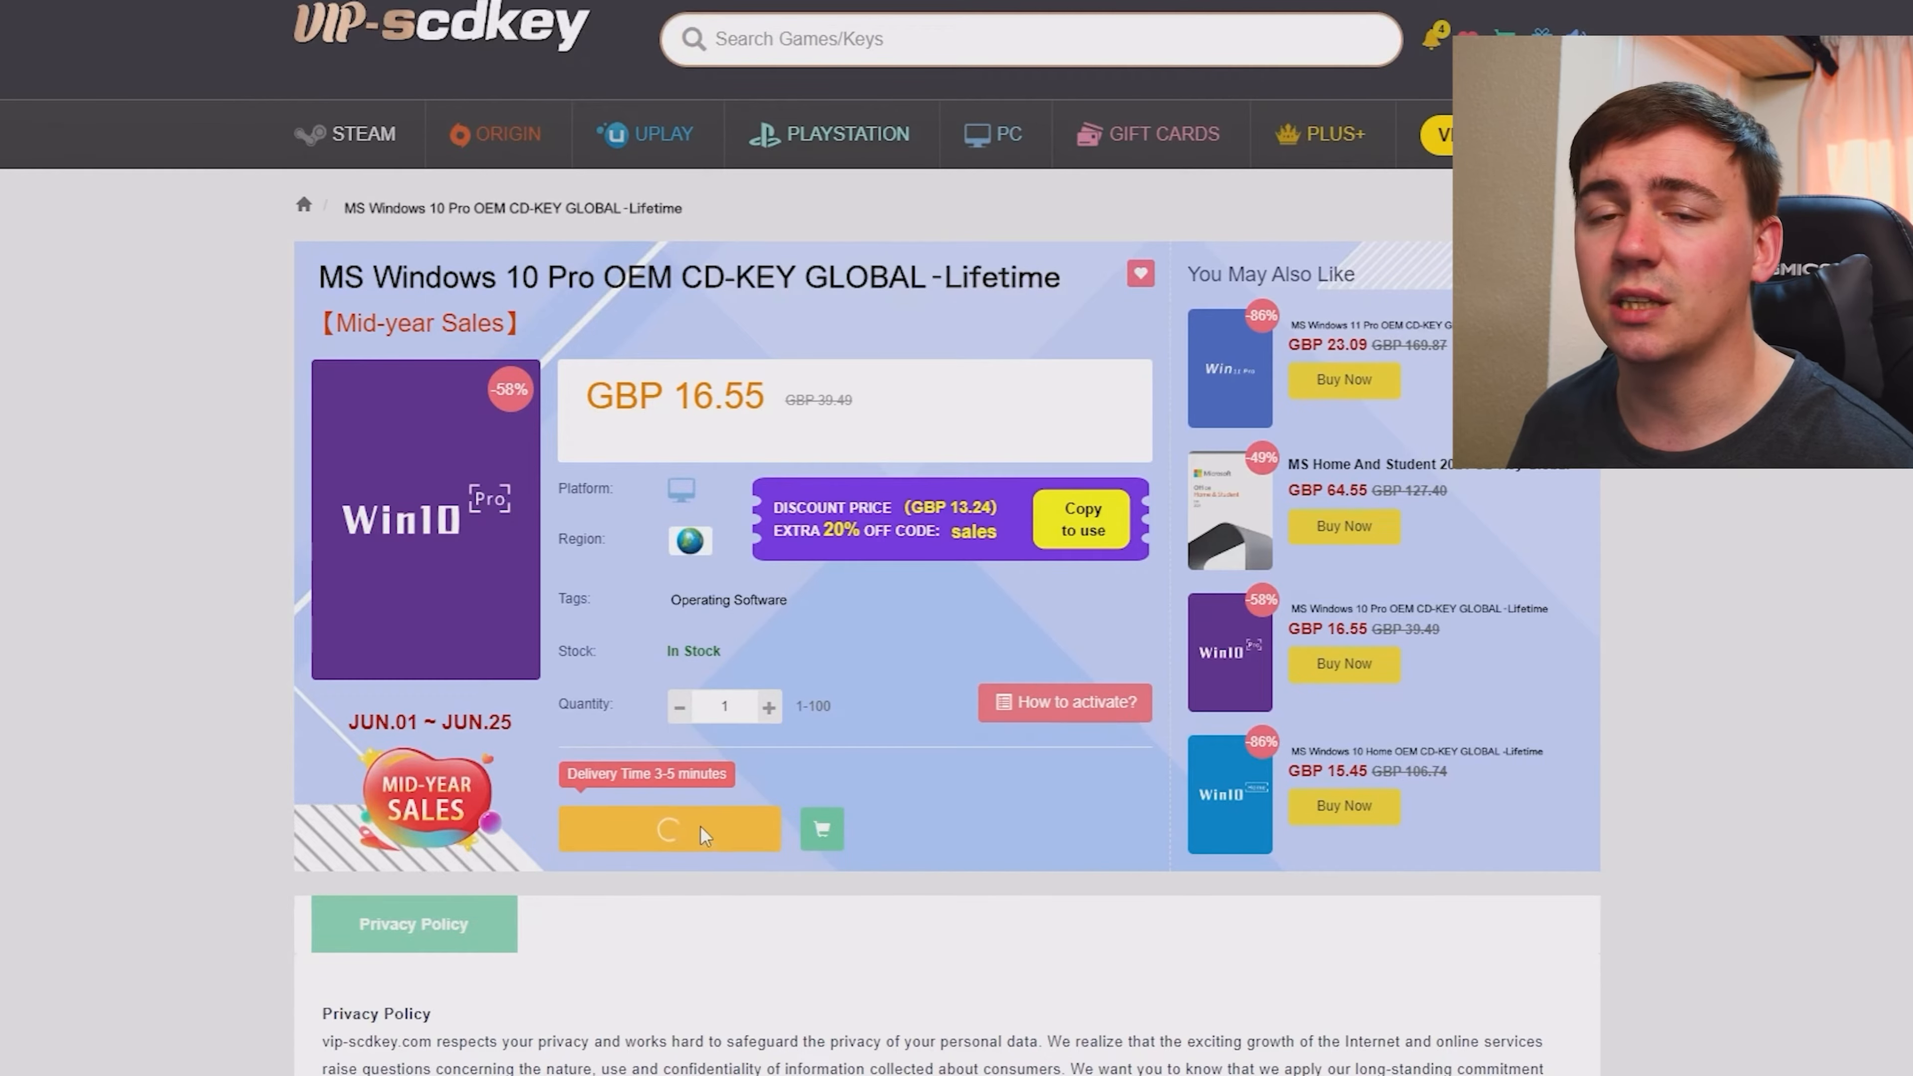
left_click(667, 830)
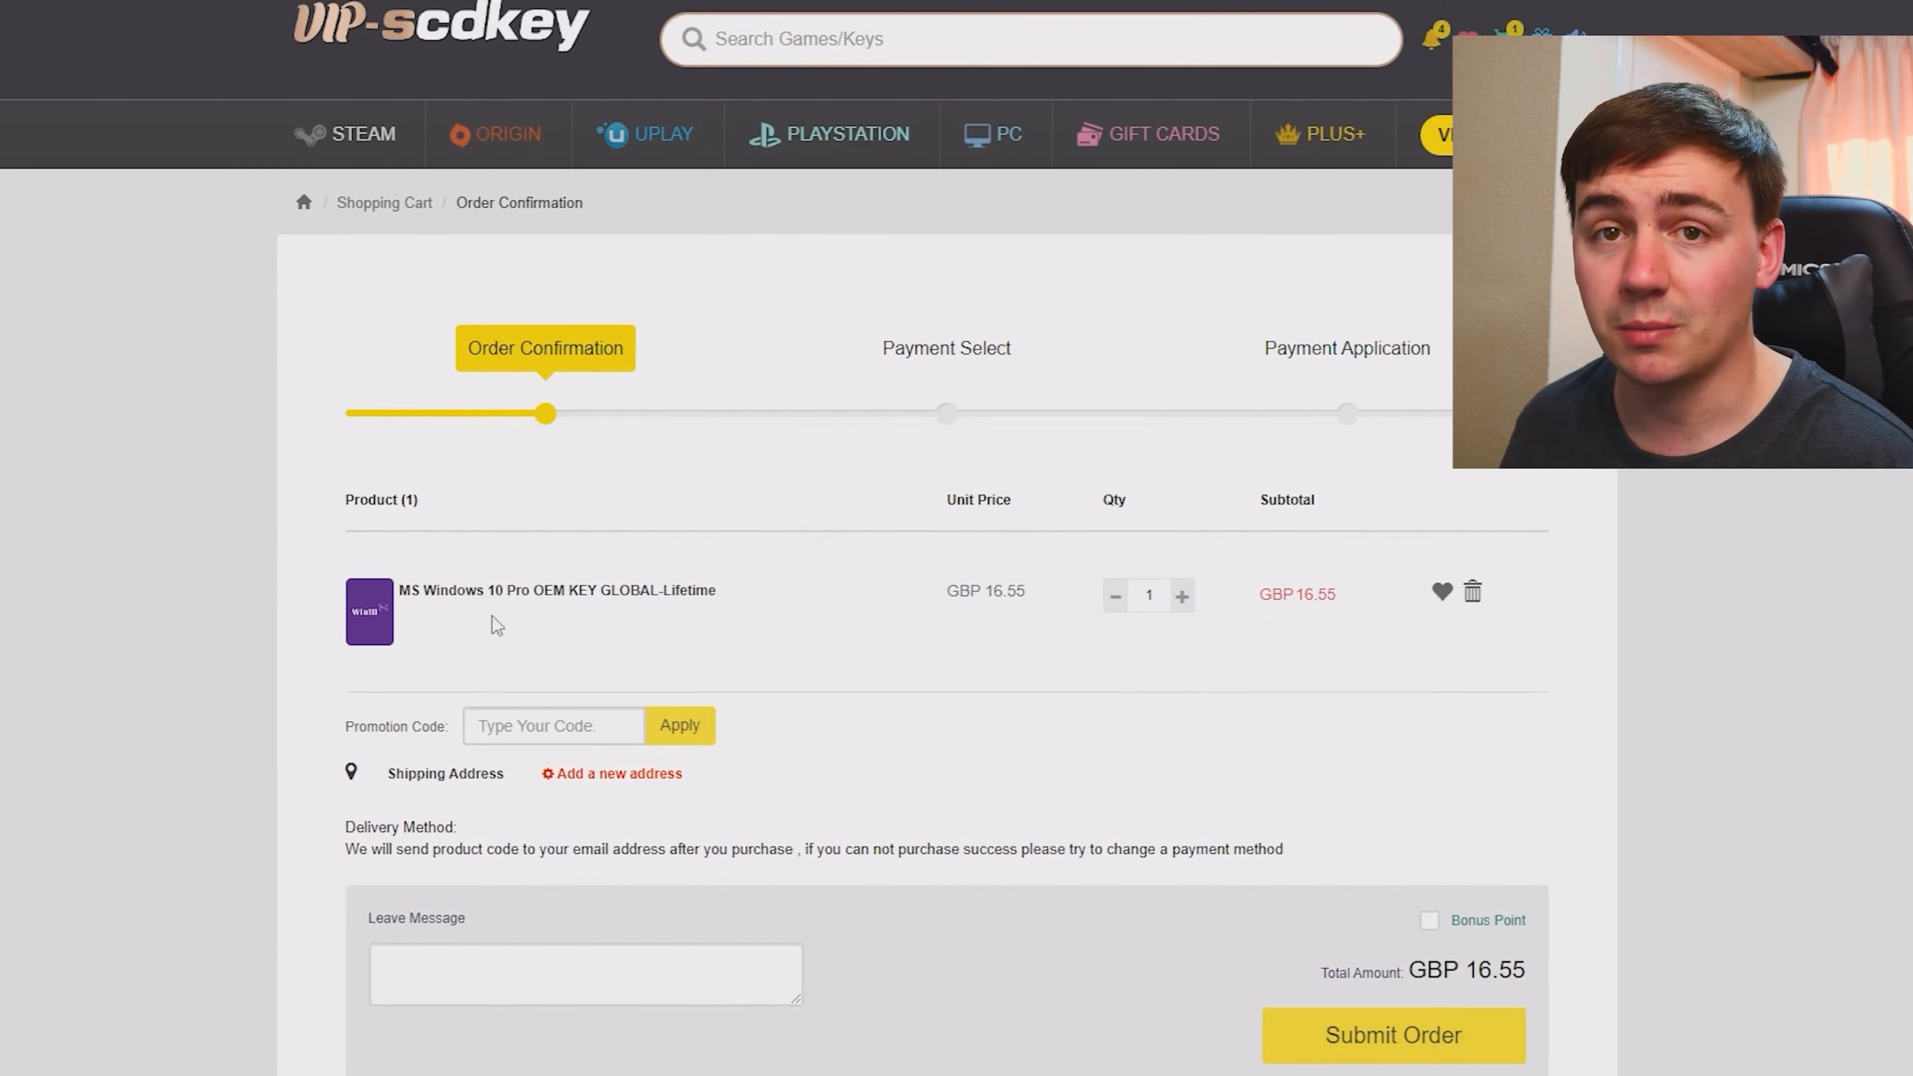
Apply promotion code 'SKJT' and submit the order at the discounted GBP 12.41
left_click(553, 725)
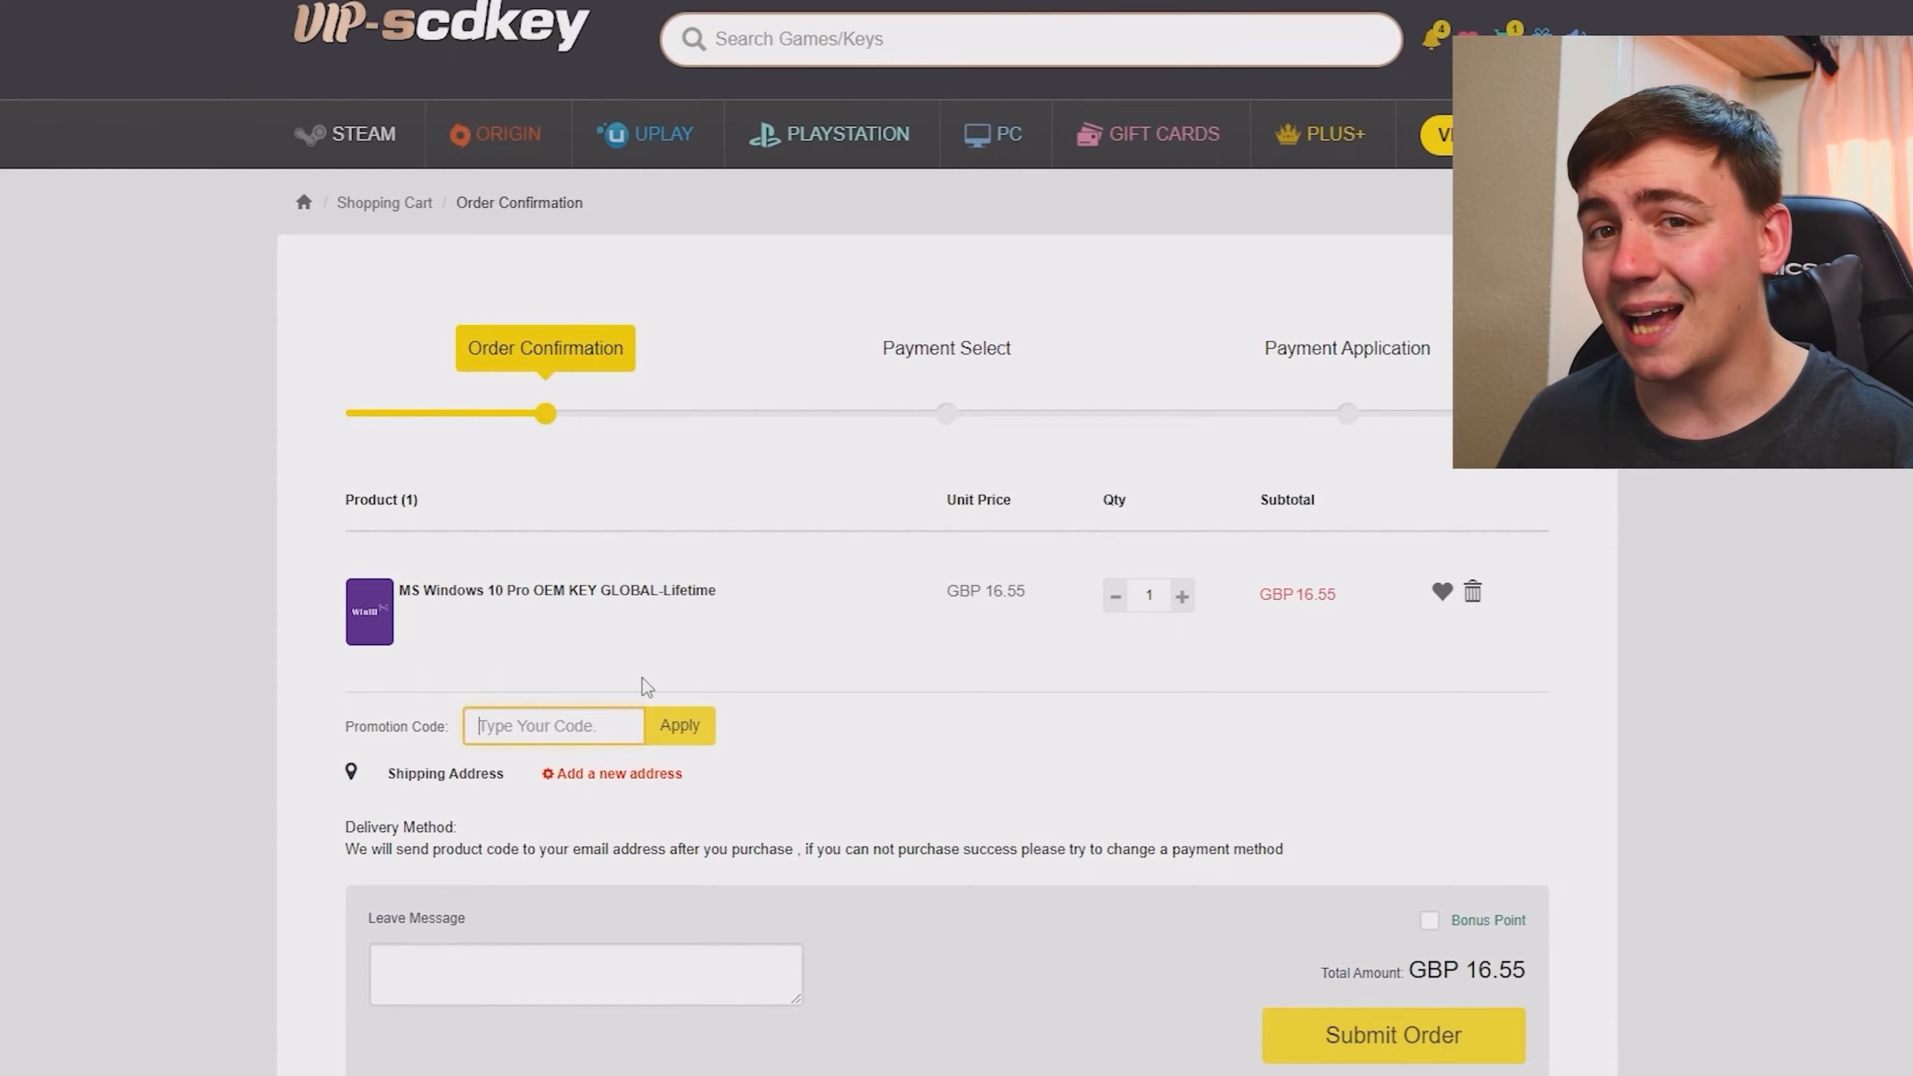
type("SKJT")
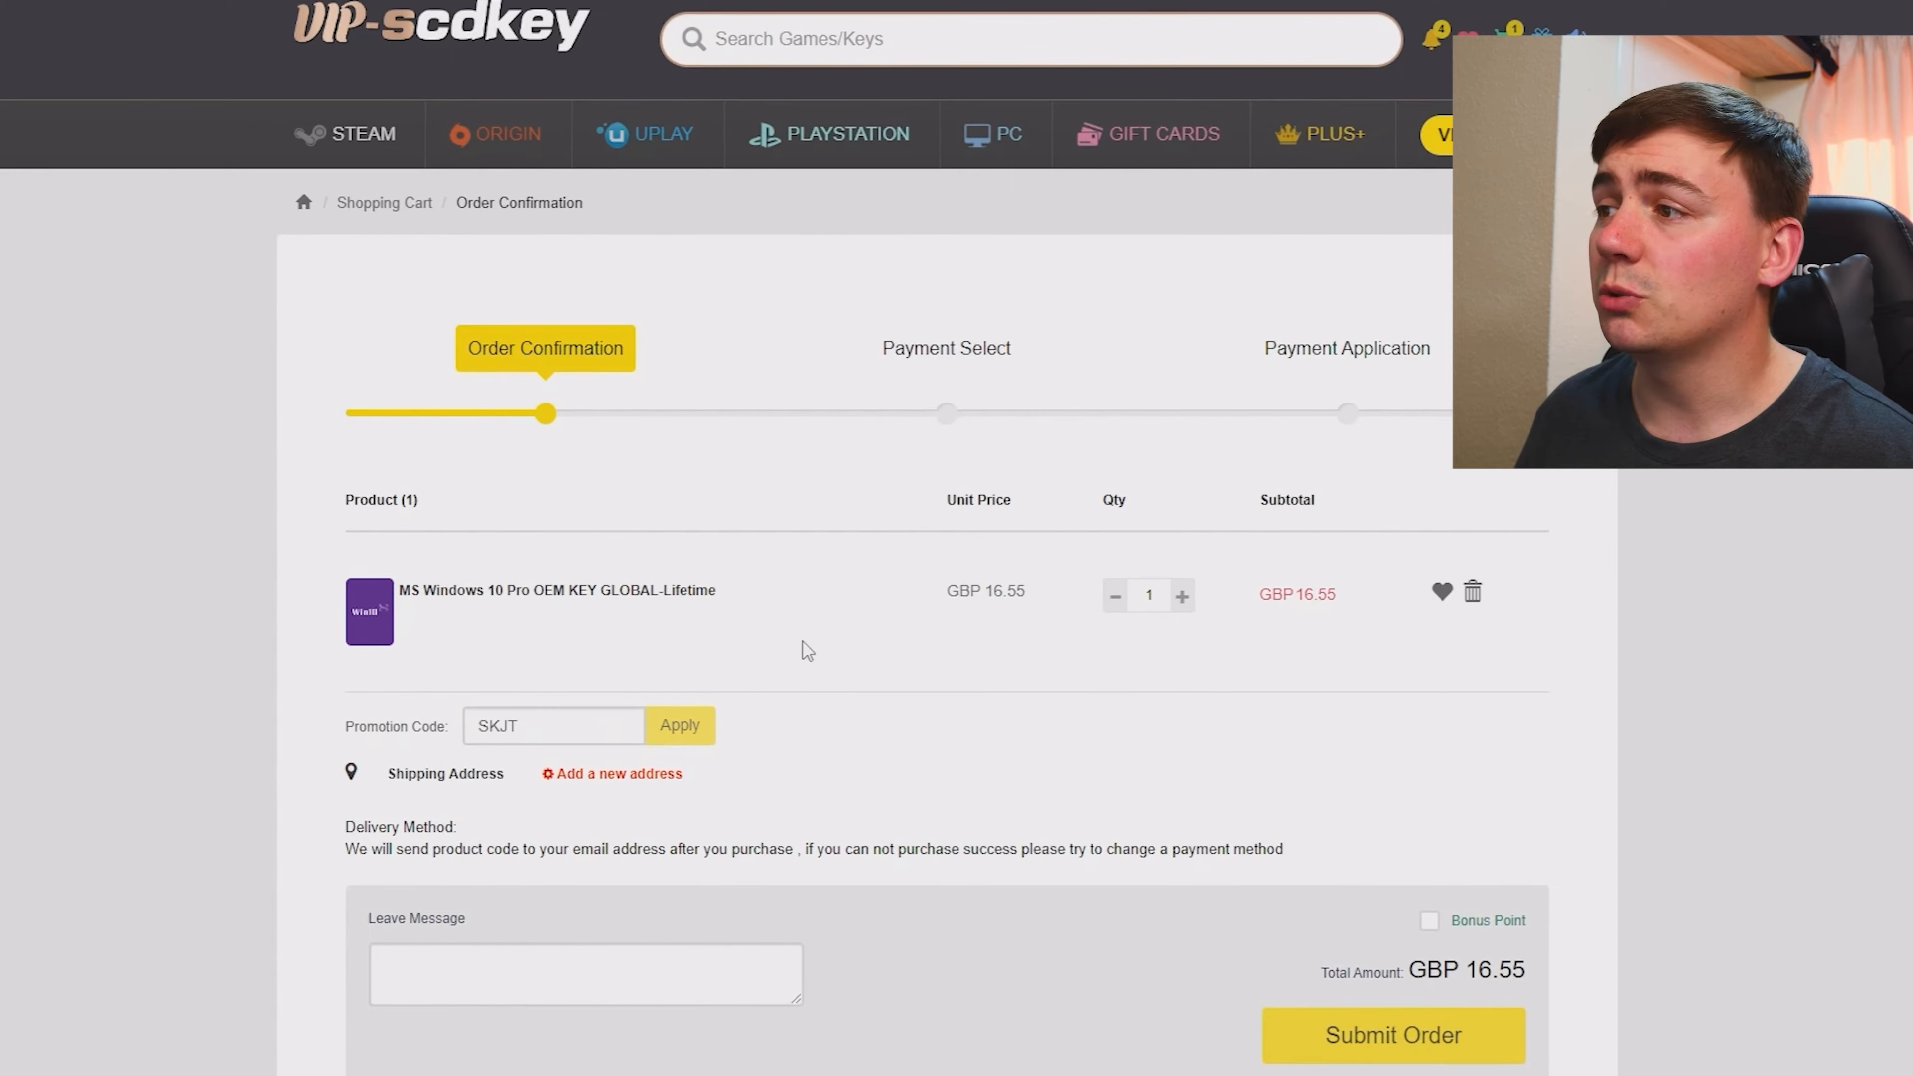
left_click(679, 724)
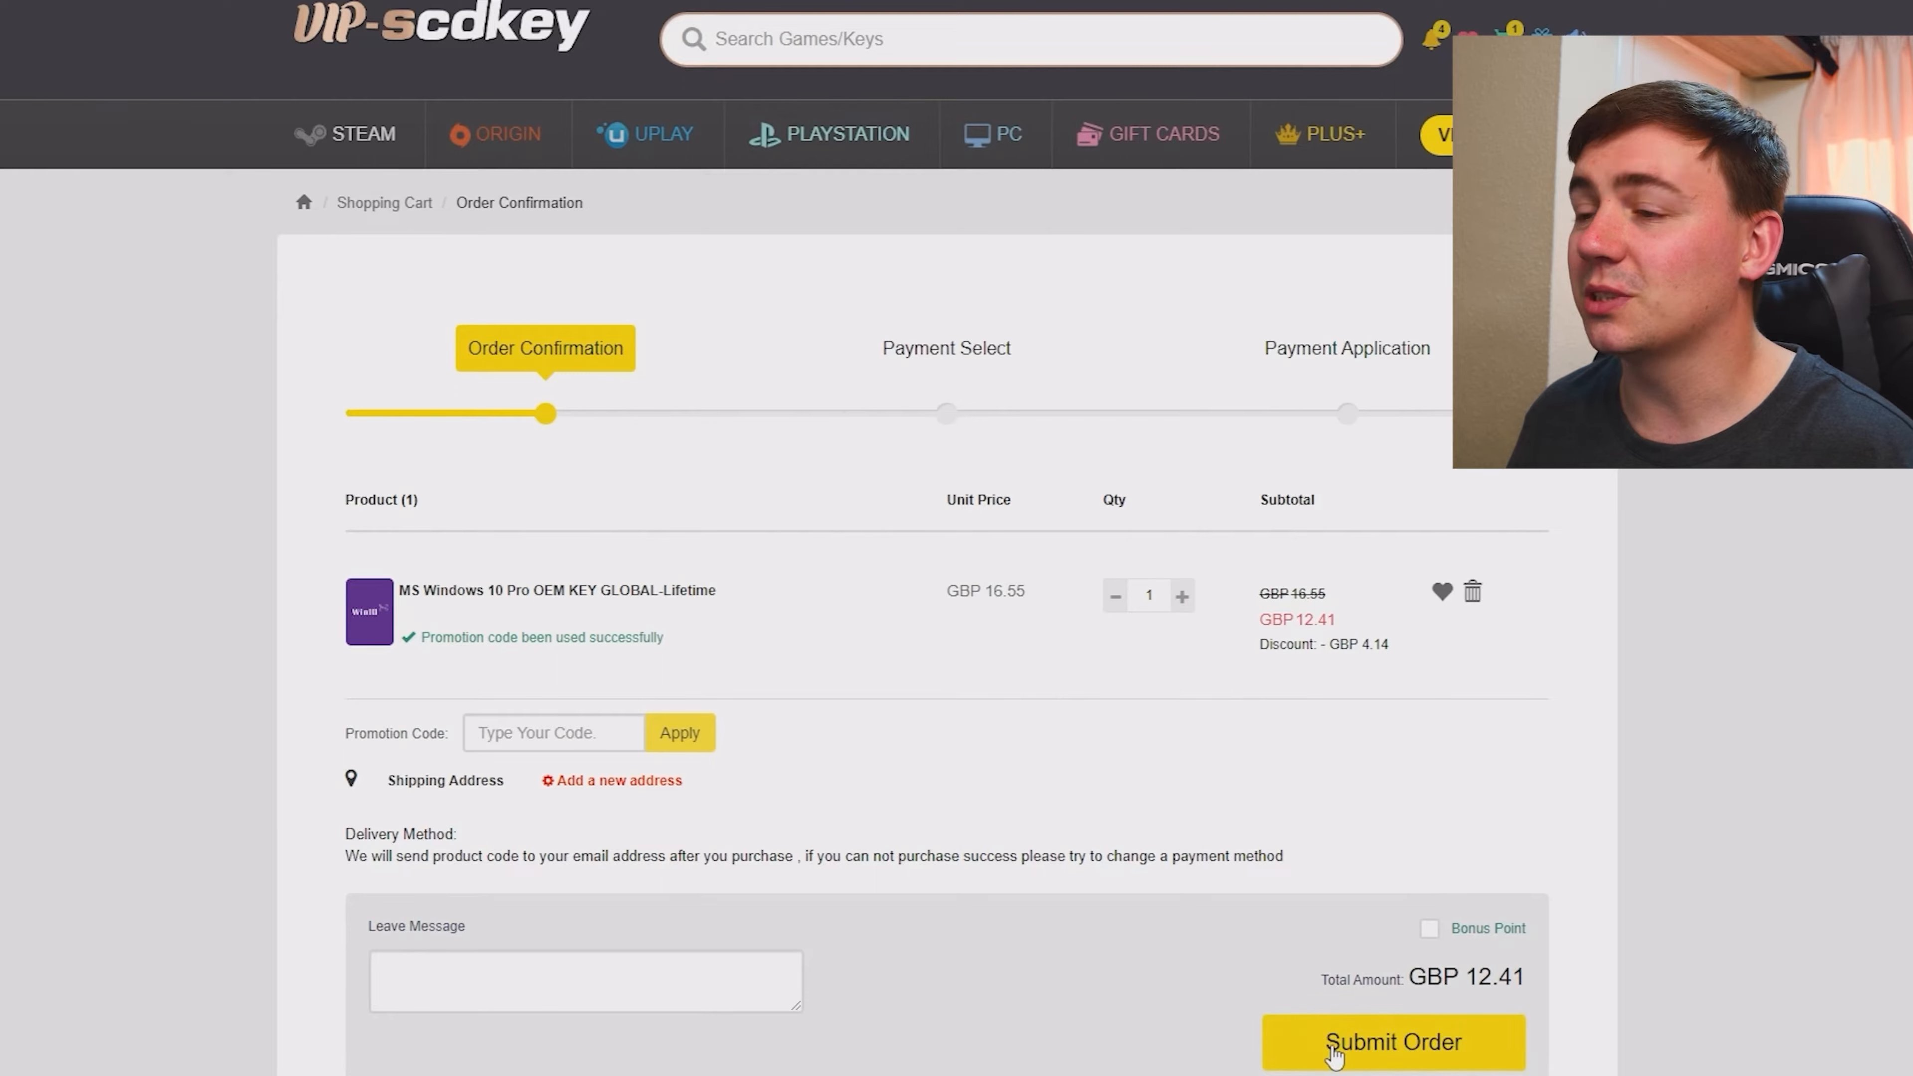
left_click(1390, 1040)
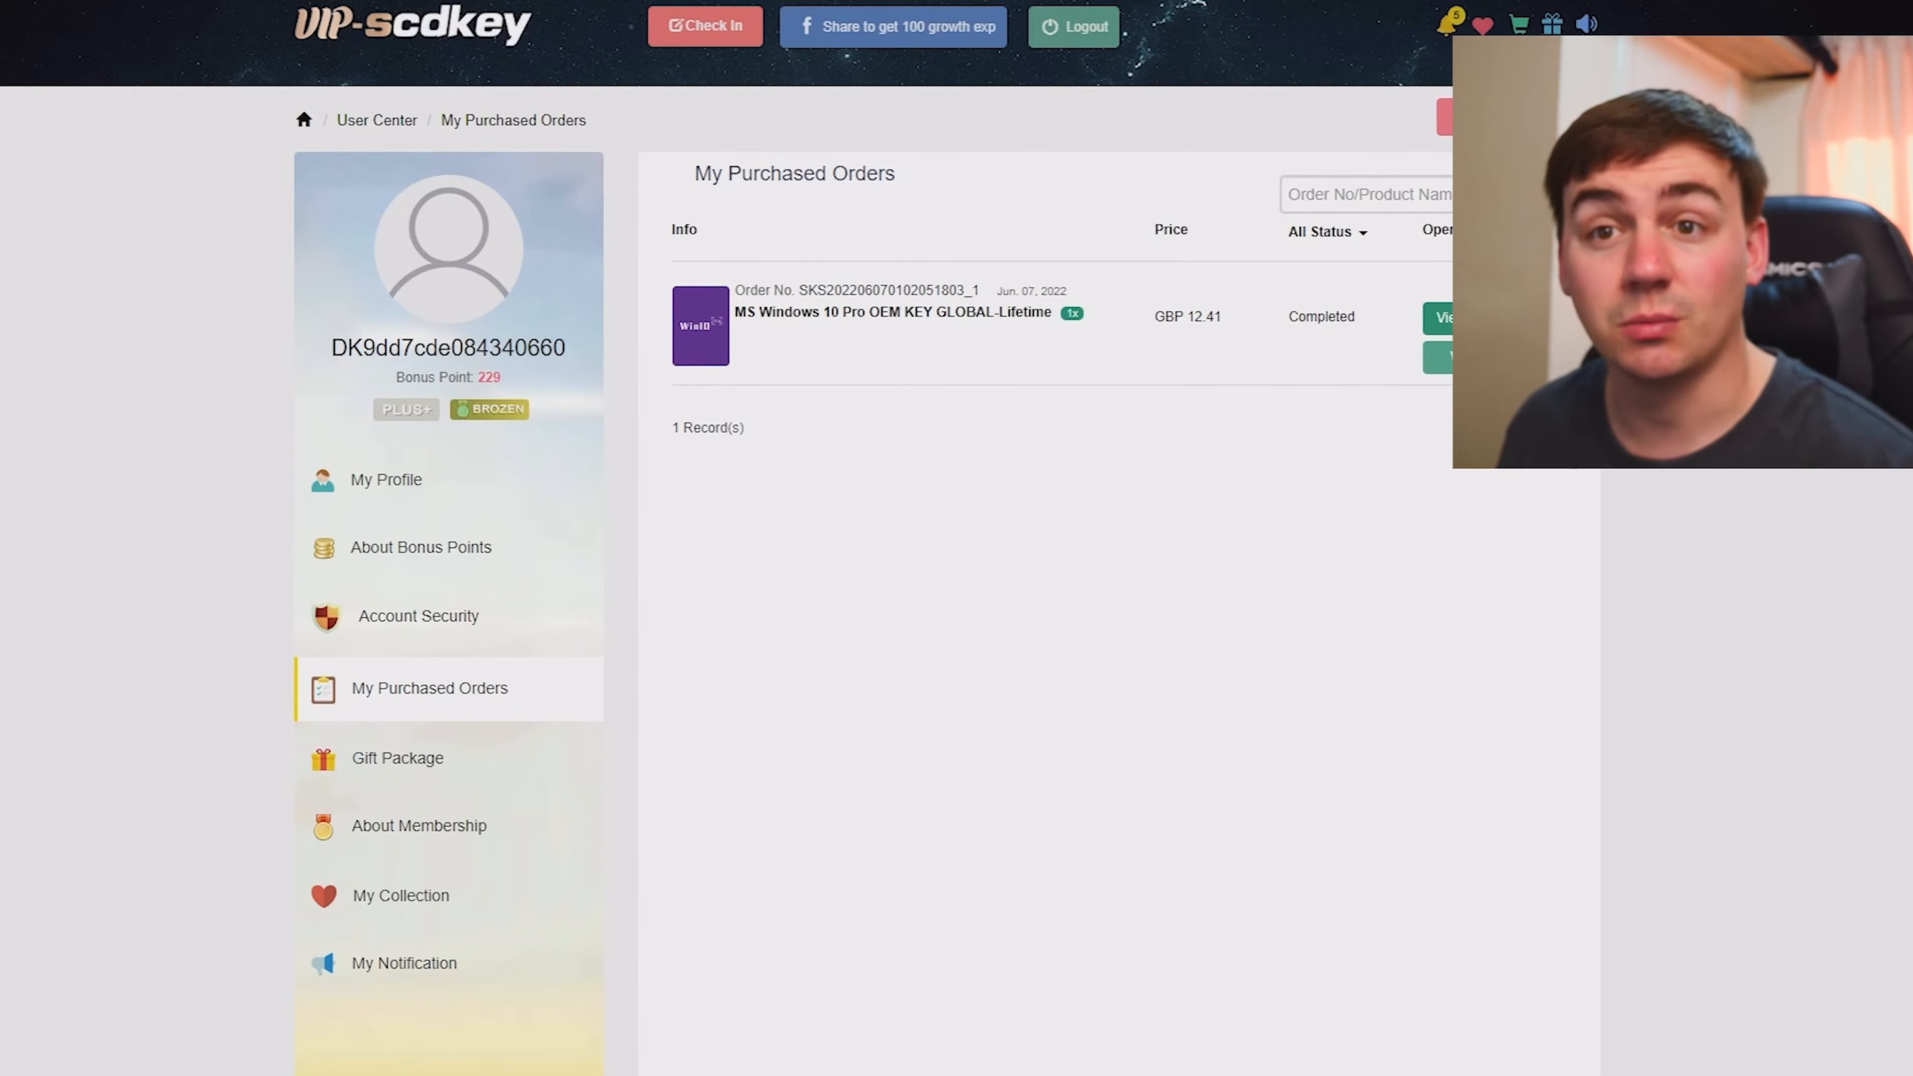
View the Windows 10 order in My Purchased Orders and reveal its product key
left_click(1444, 317)
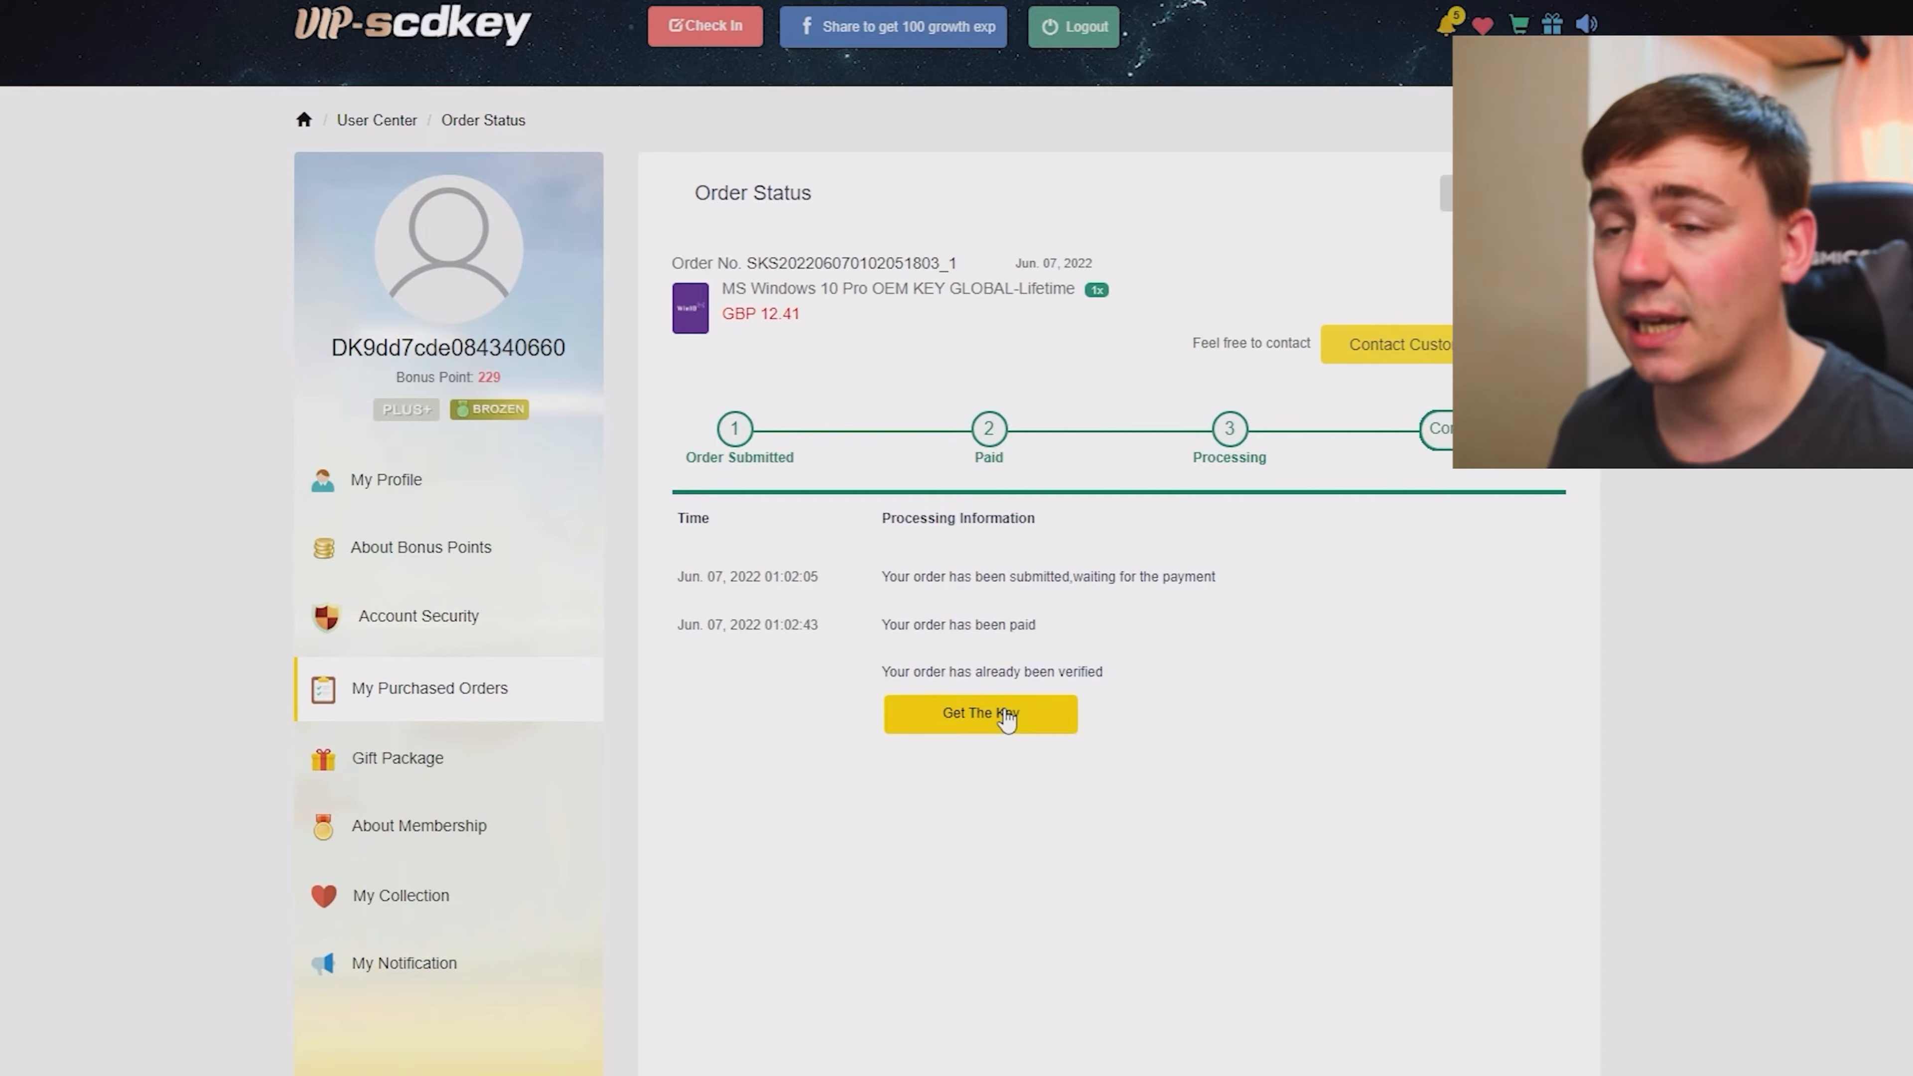
left_click(978, 712)
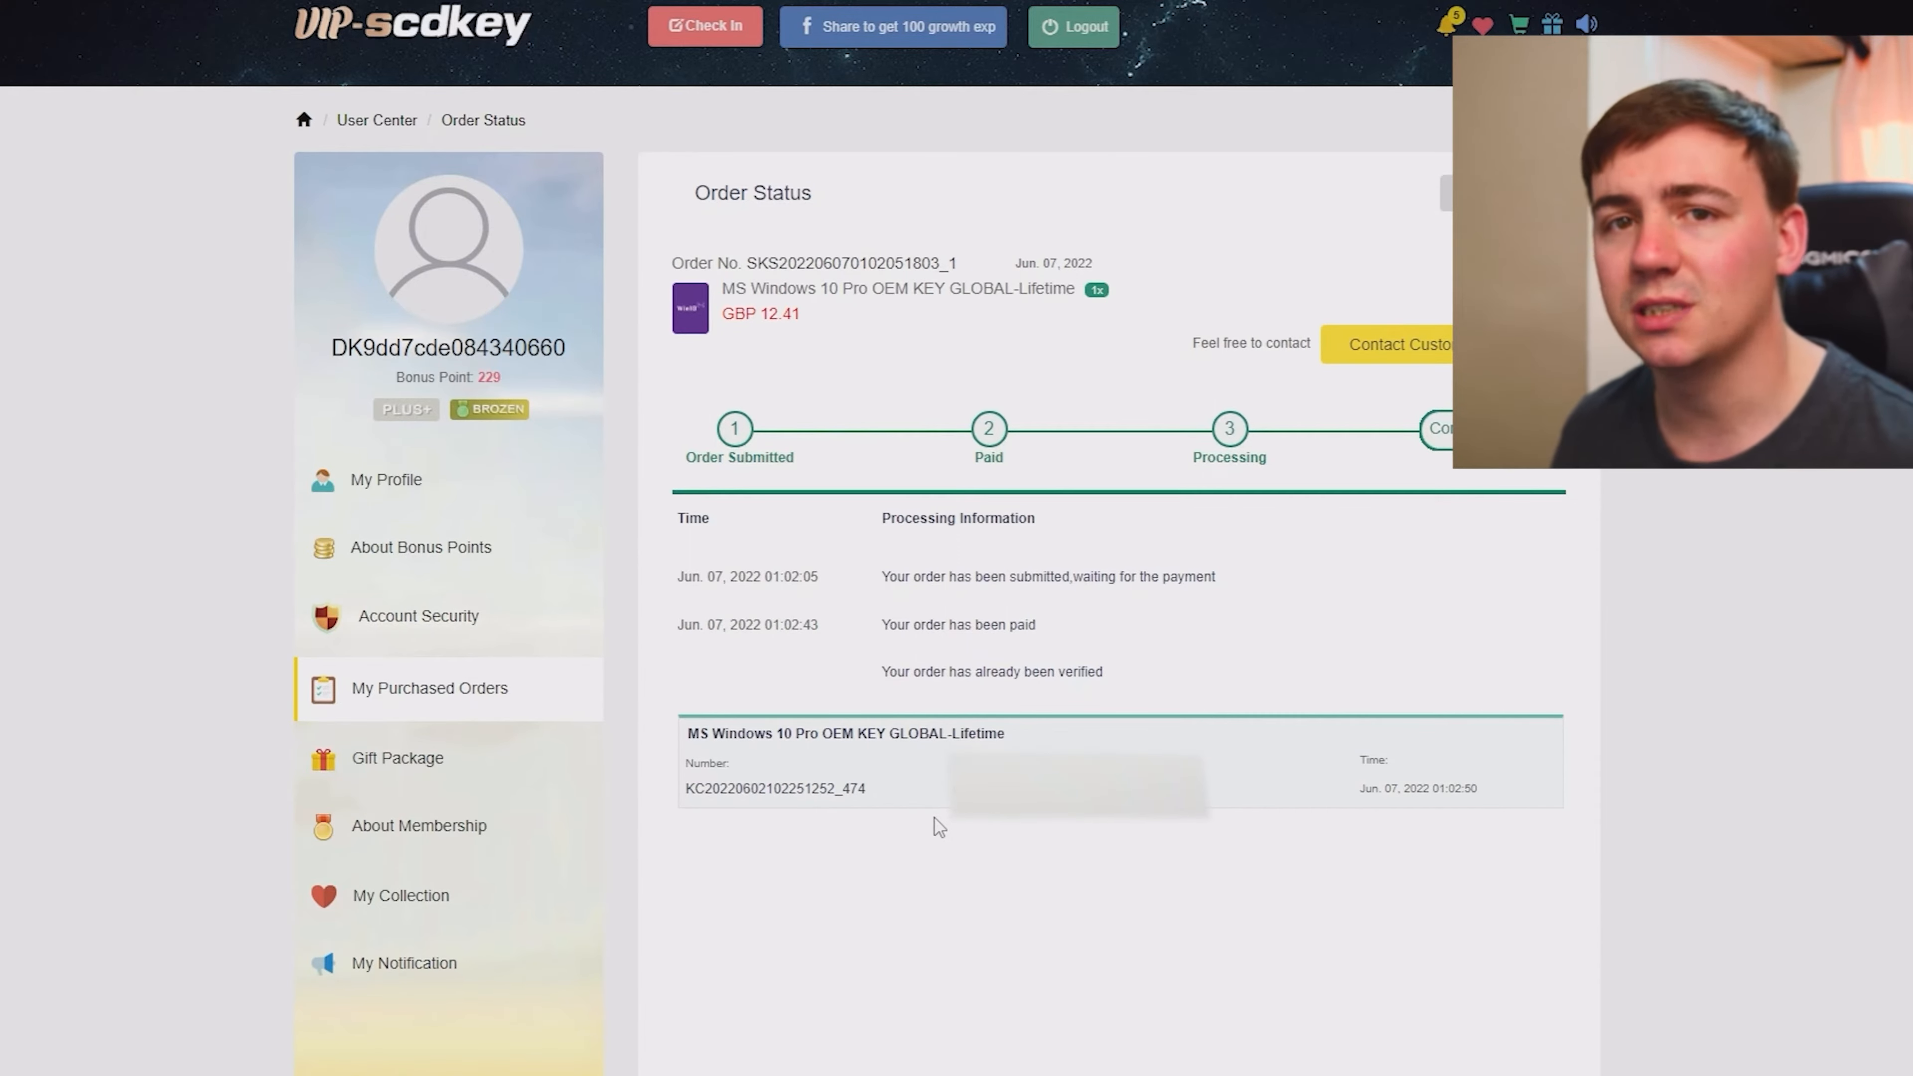
mouse_move(920, 844)
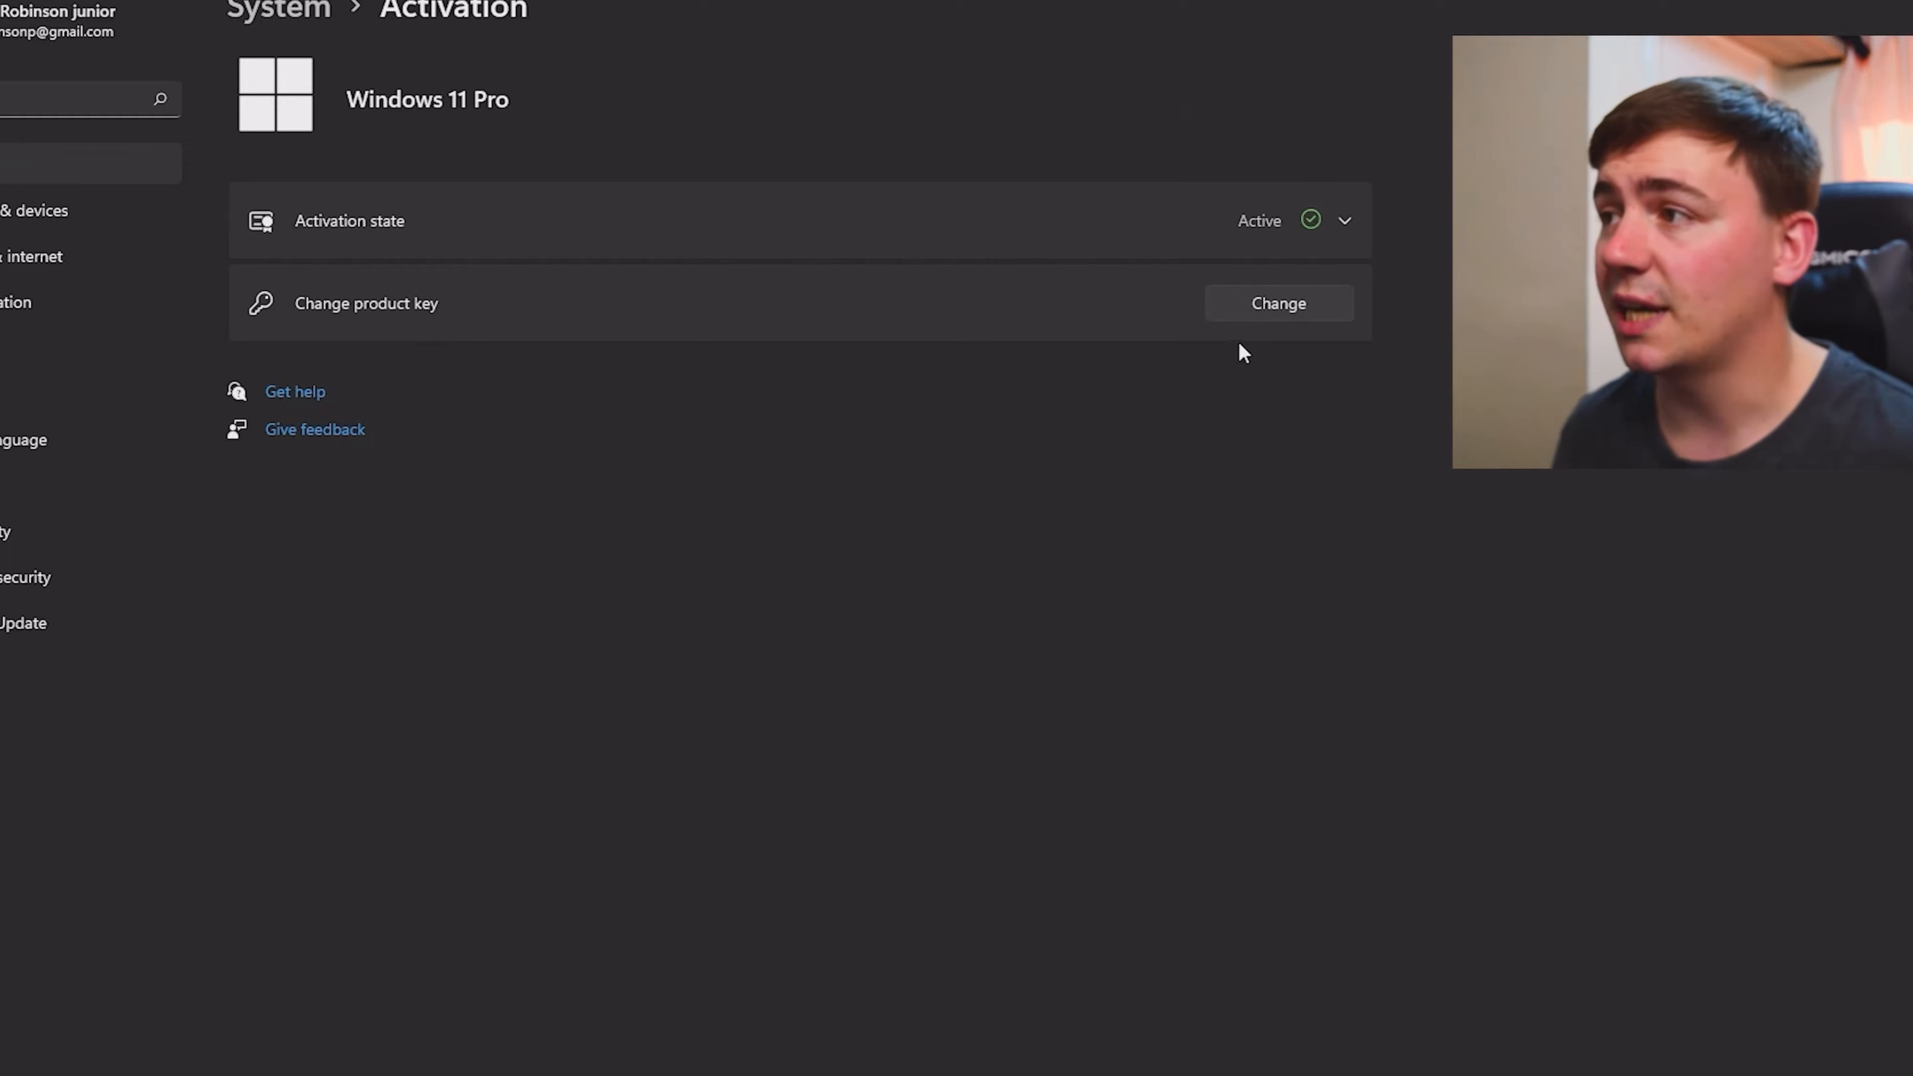
Change the Windows product key on the Activation page and enter the new key
left_click(1278, 303)
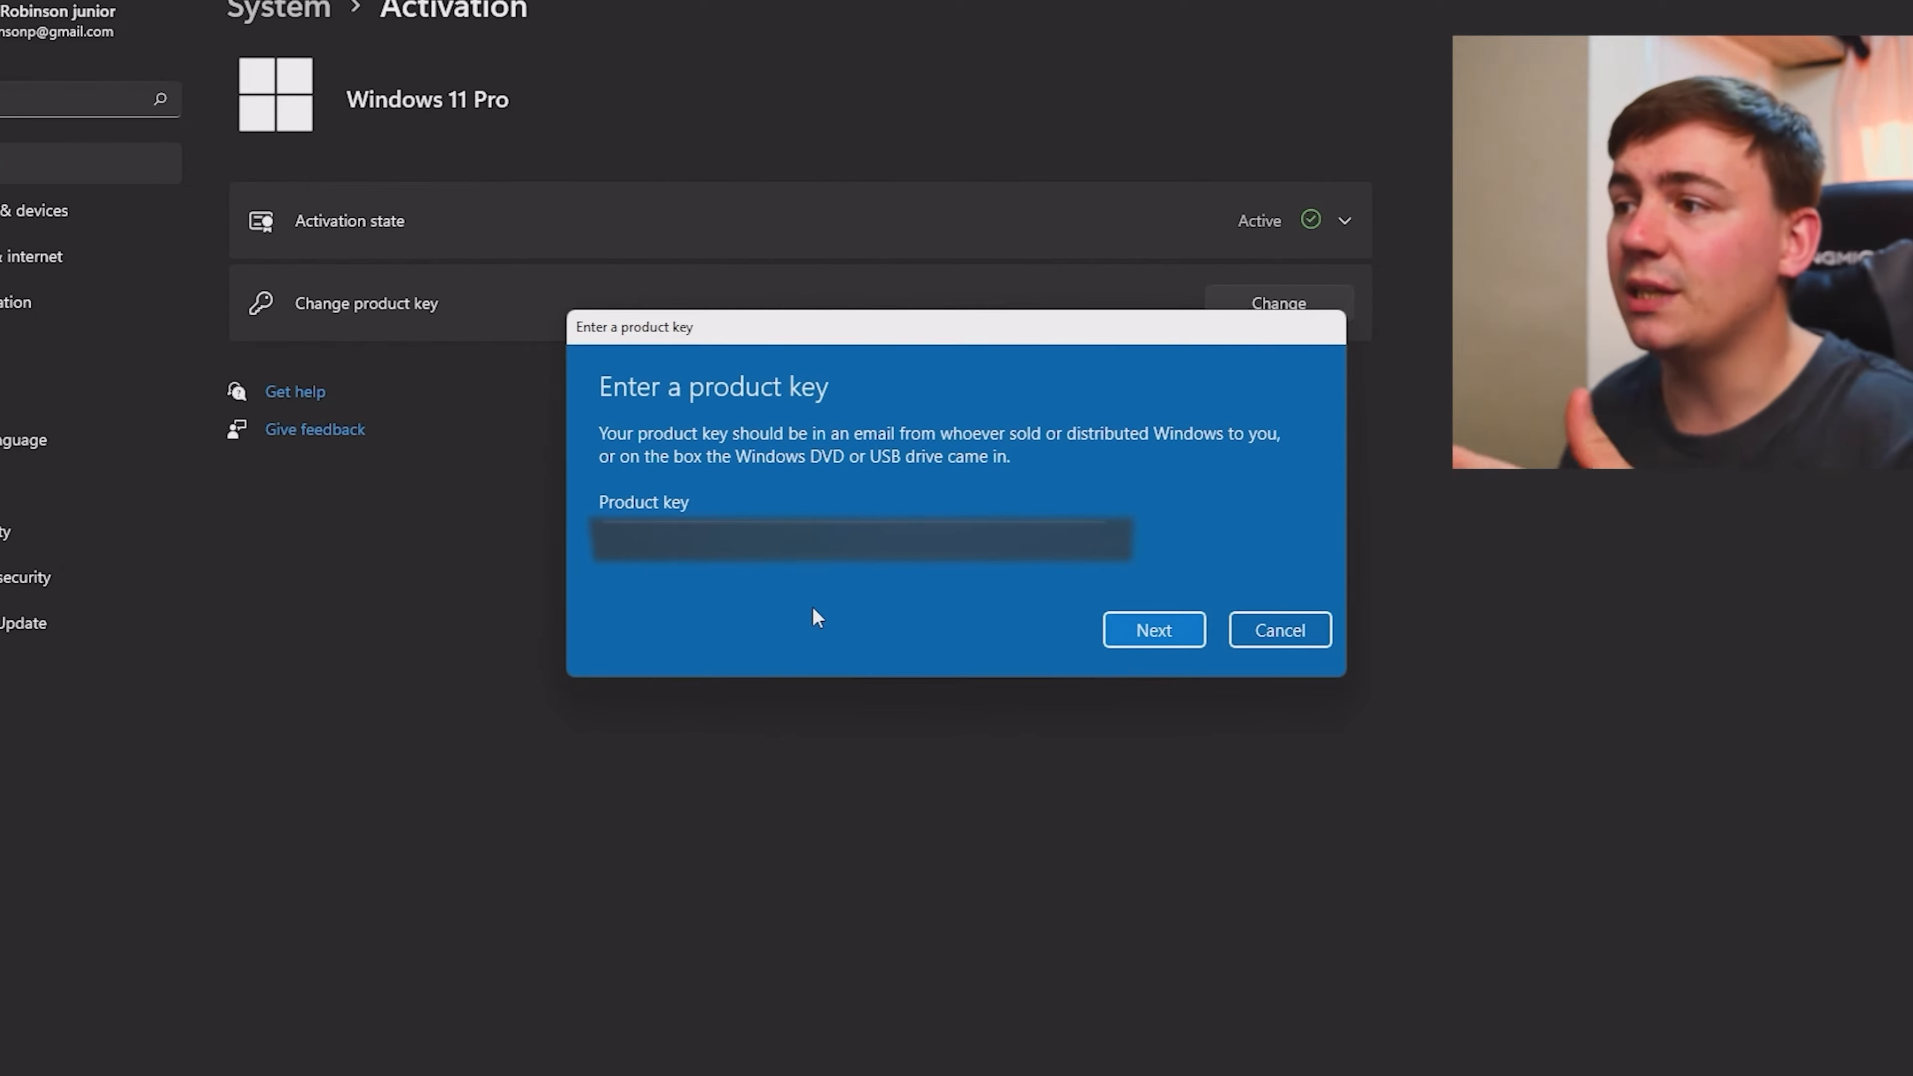
left_click(1278, 629)
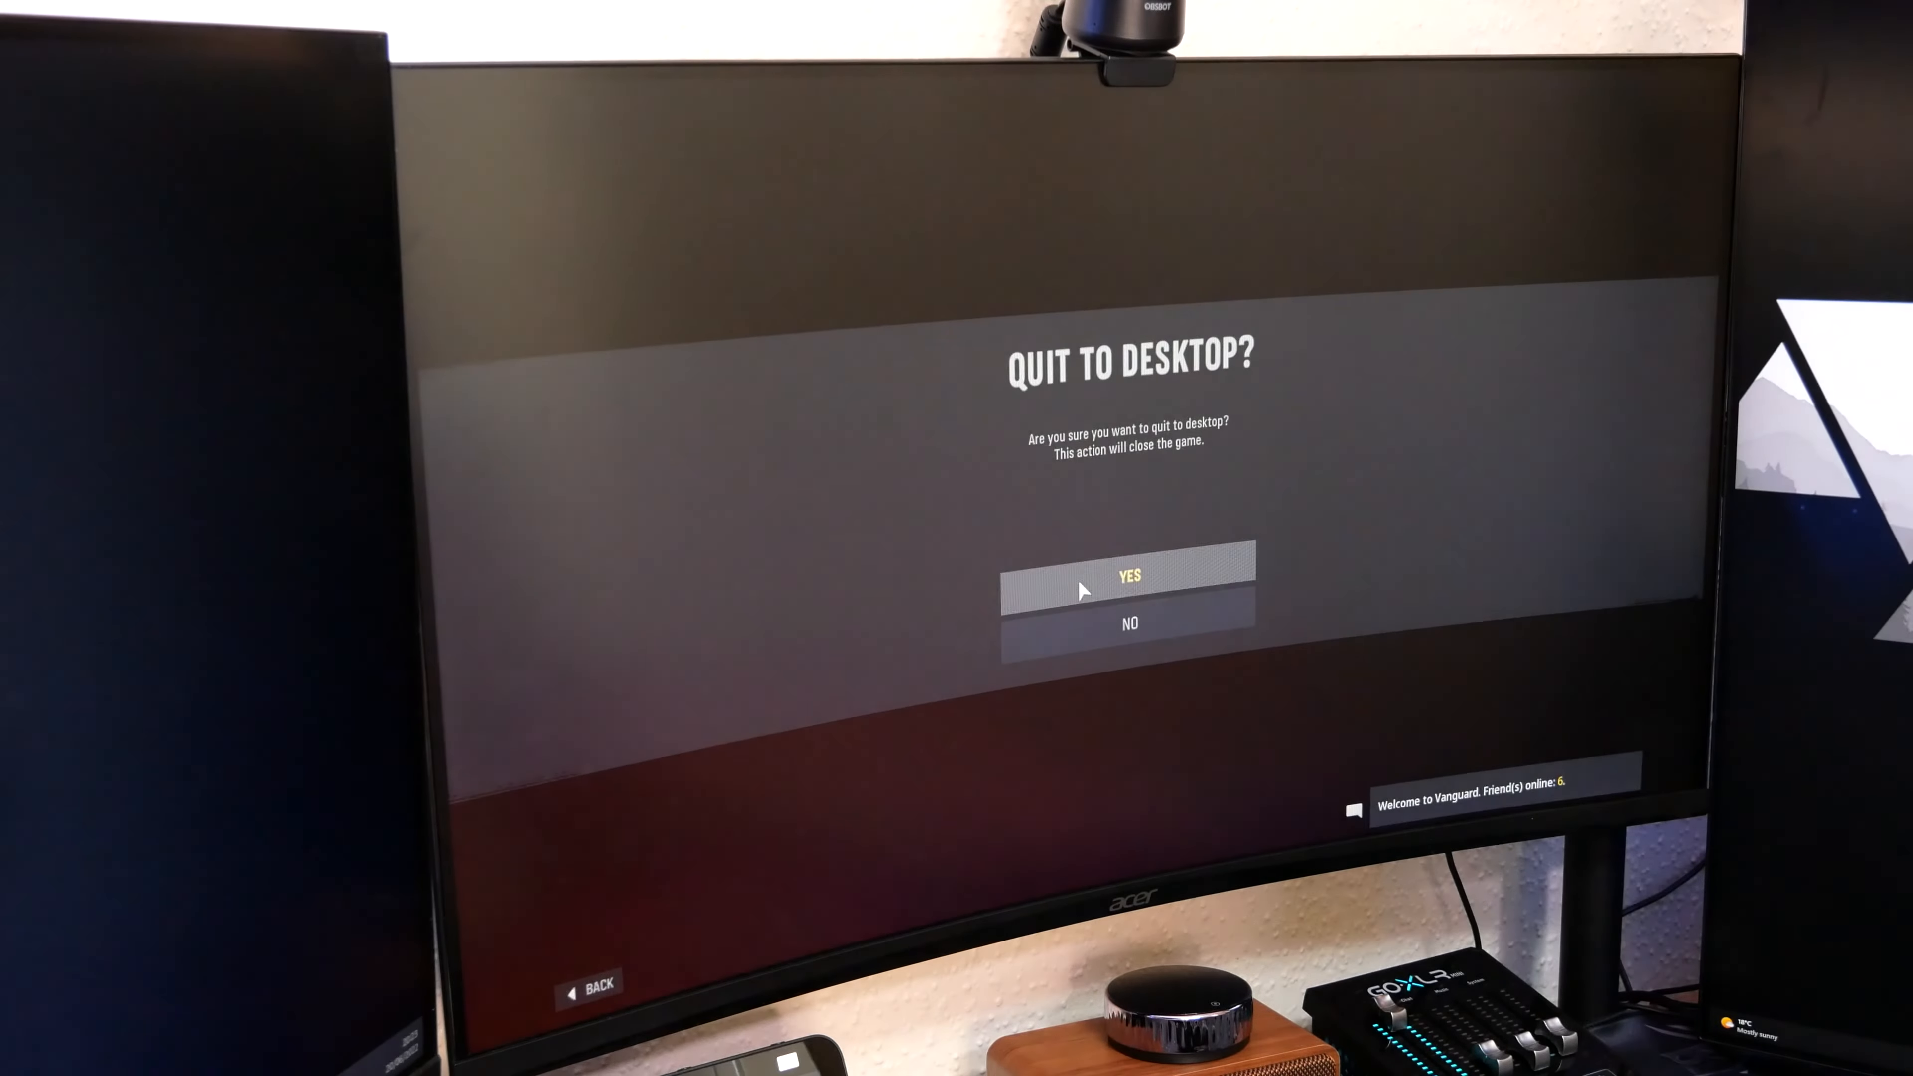
Quit the game to desktop and reach Display 1's adapter properties from Advanced display
left_click(1127, 575)
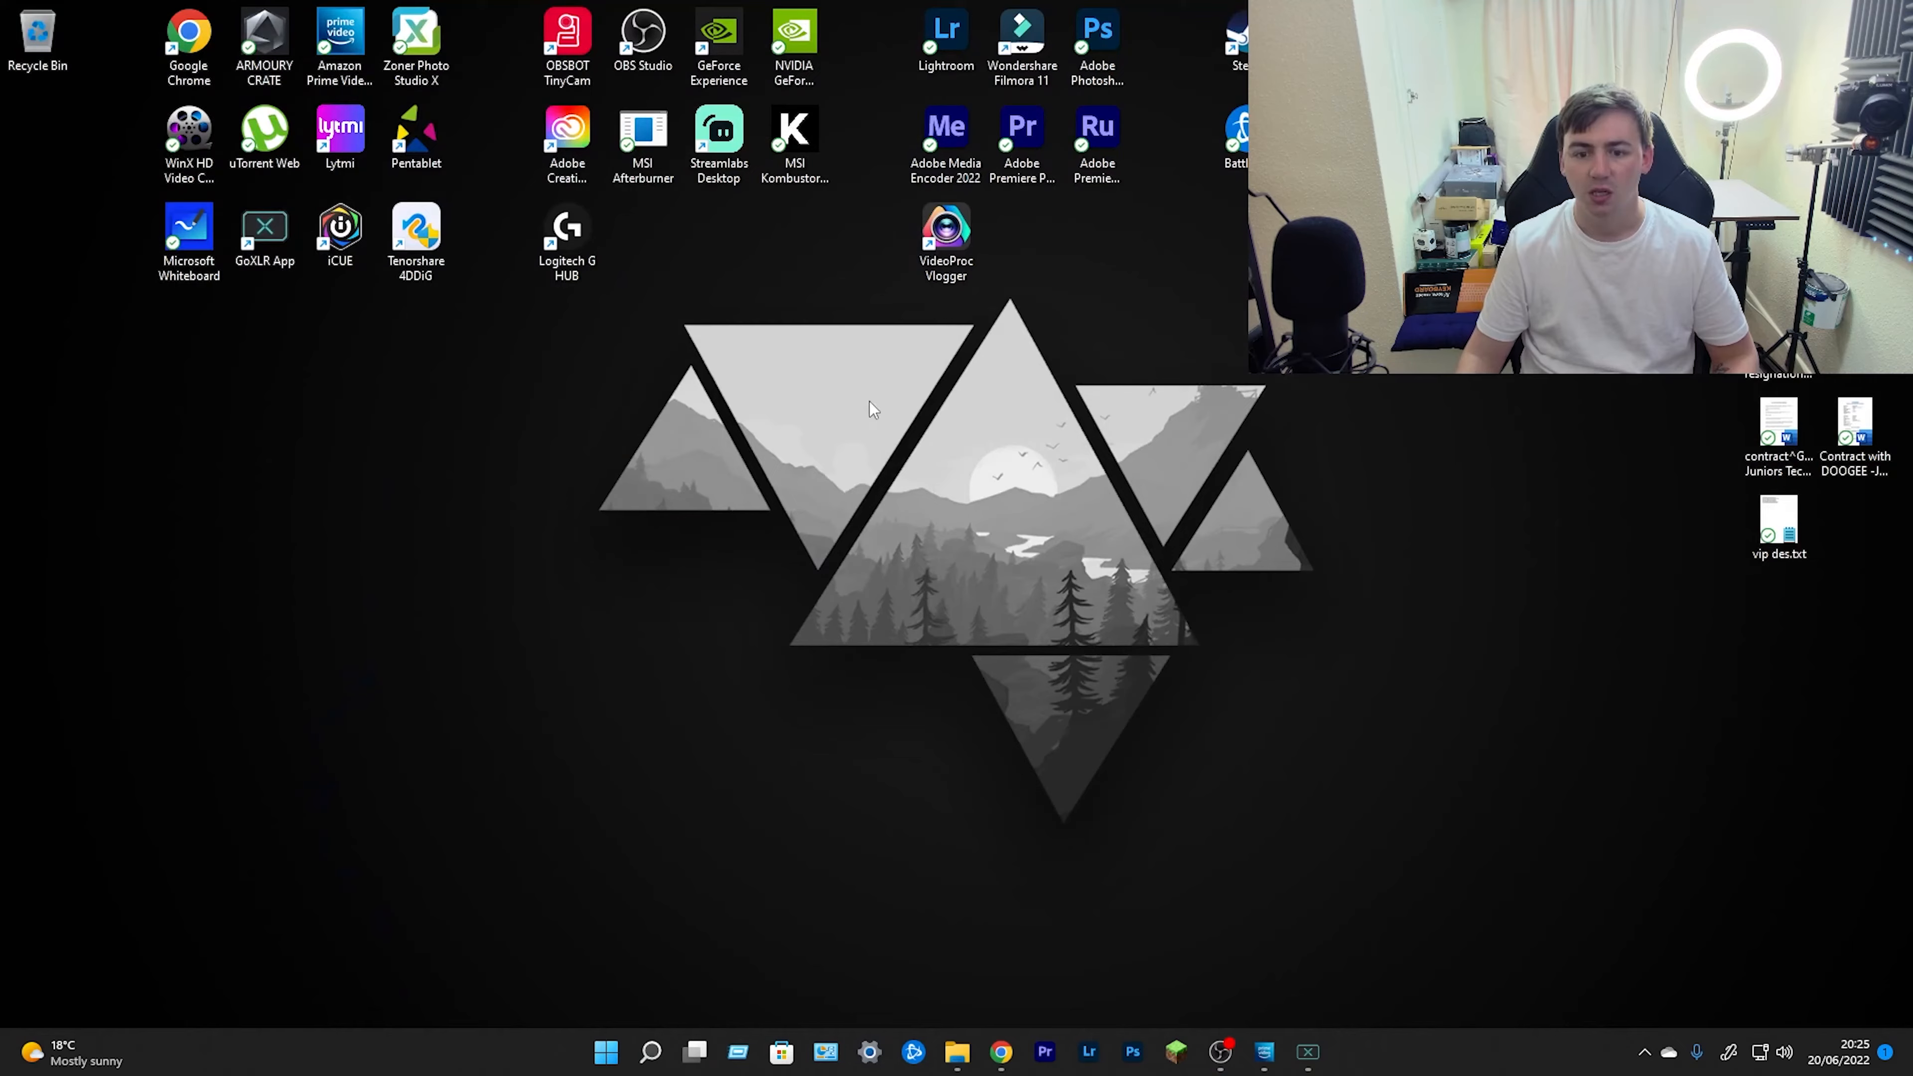
mouse_move(1012, 824)
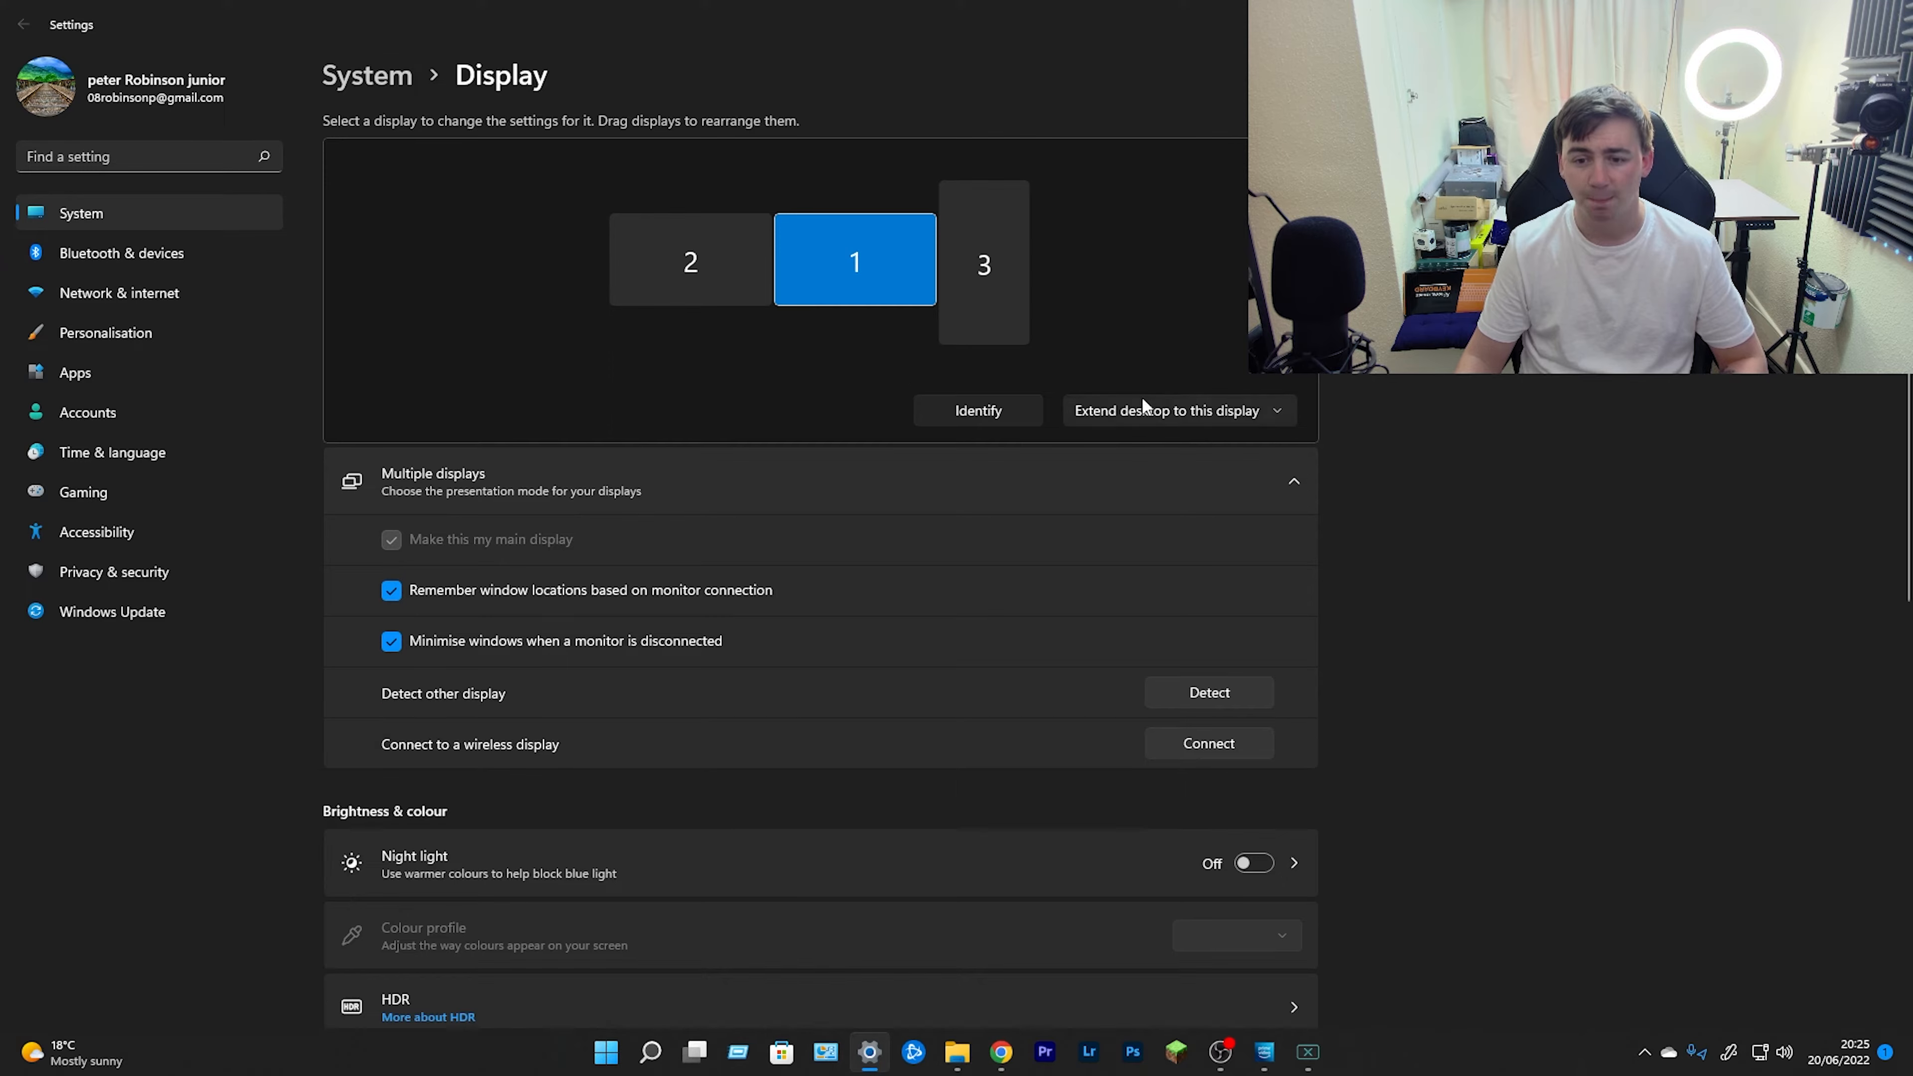
scroll("down", 3)
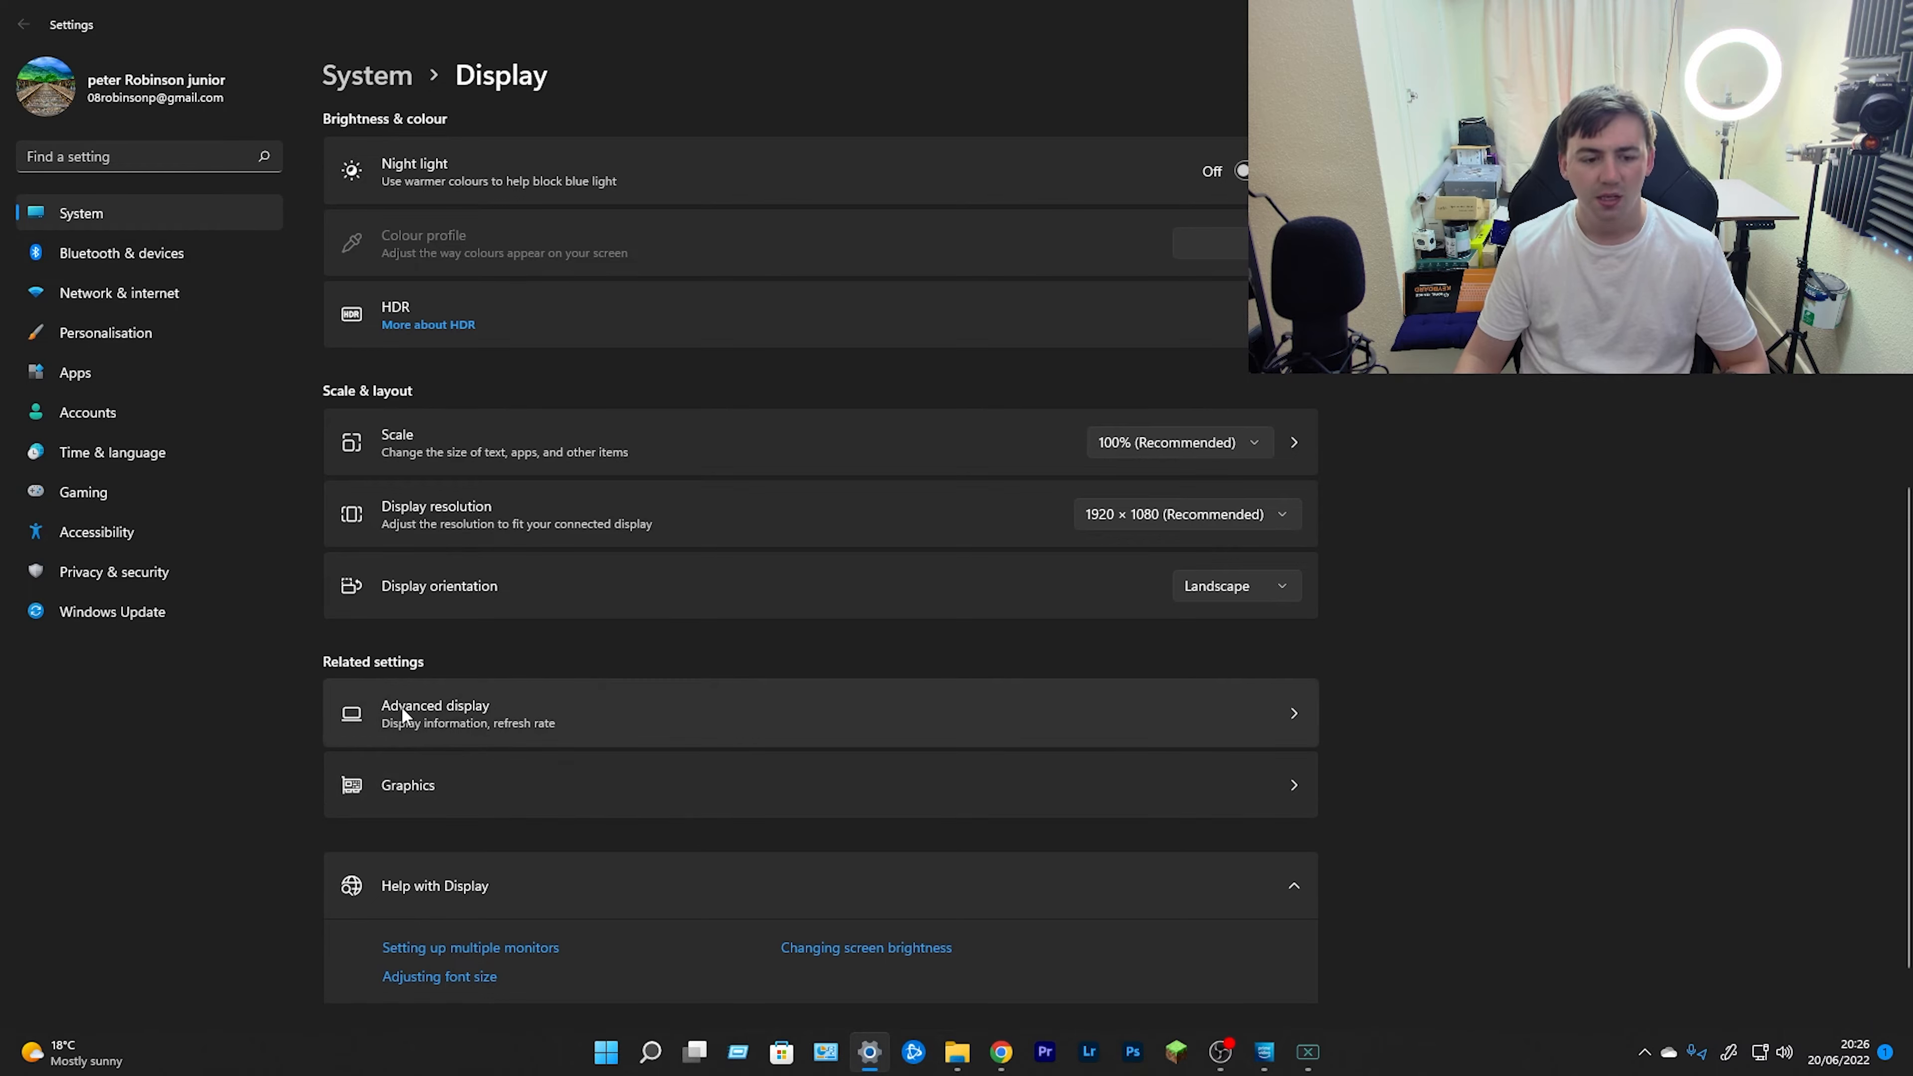
left_click(435, 713)
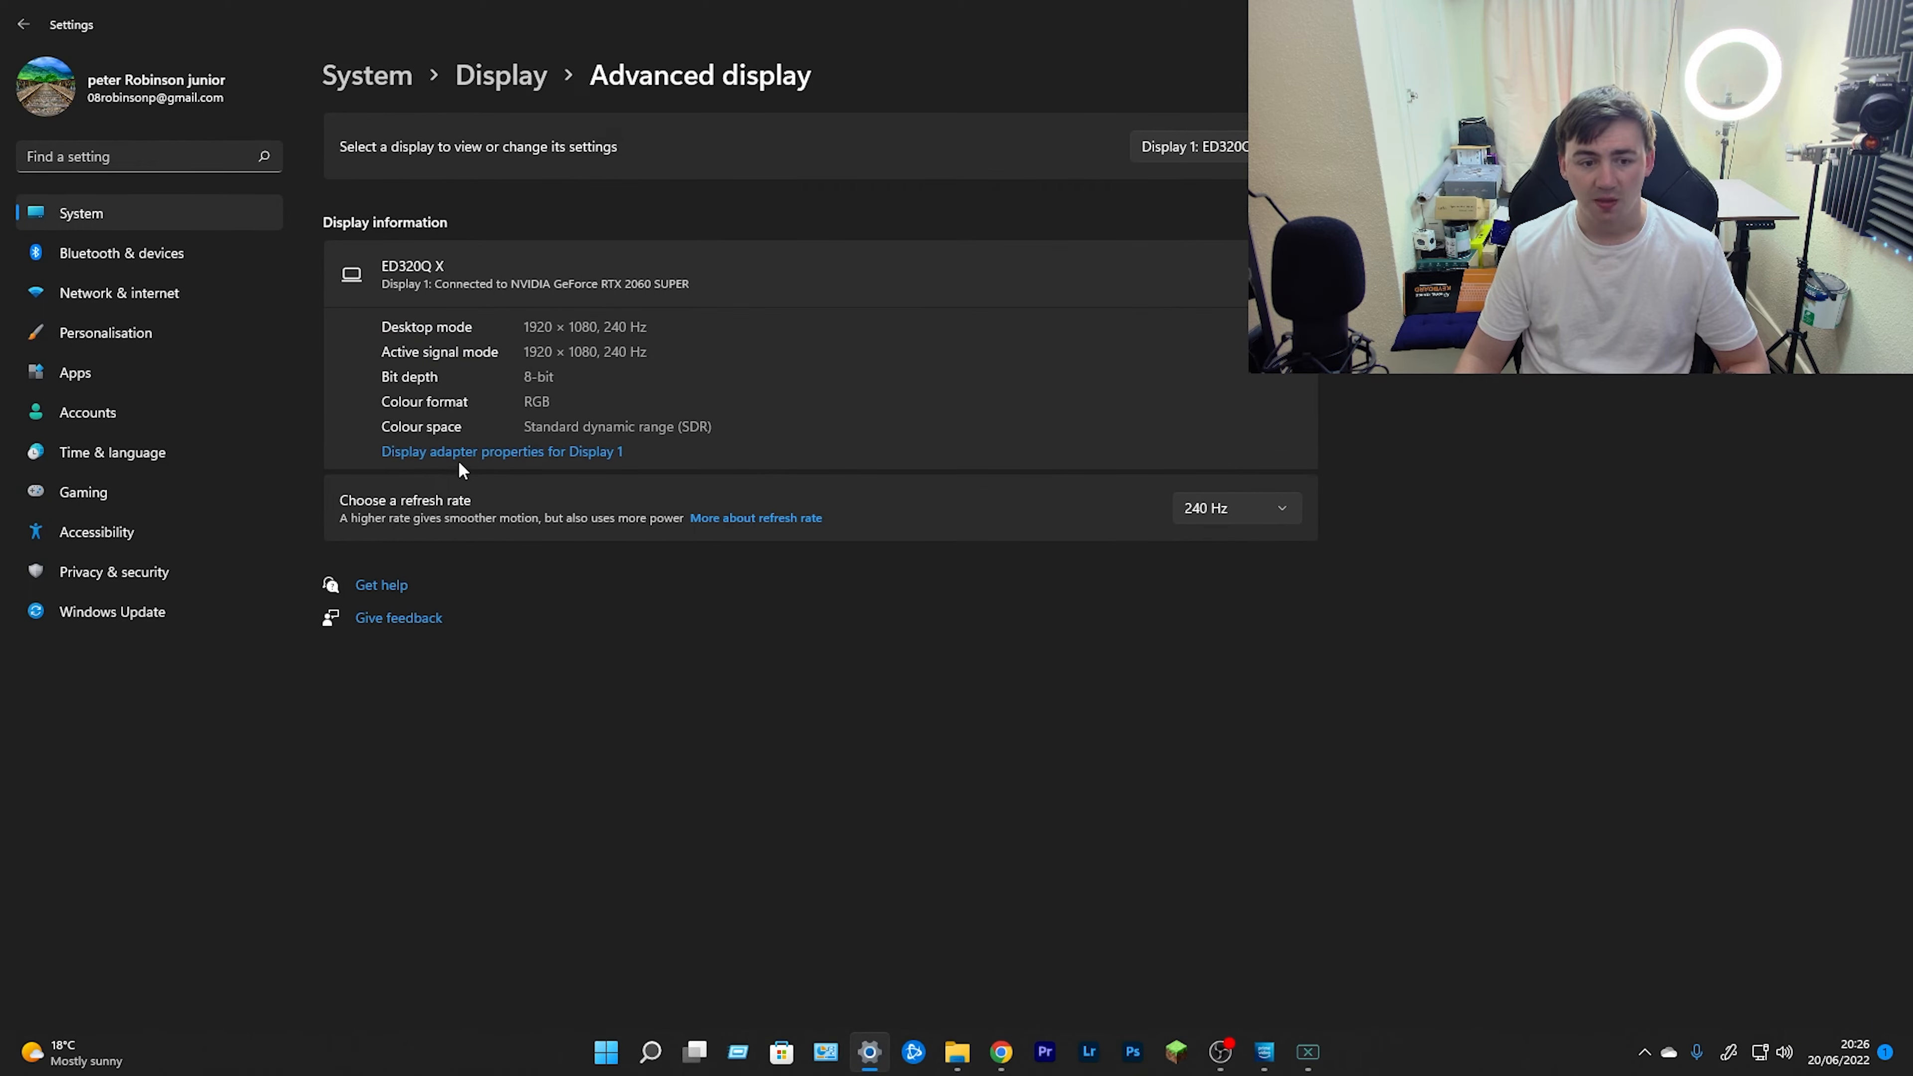
left_click(500, 451)
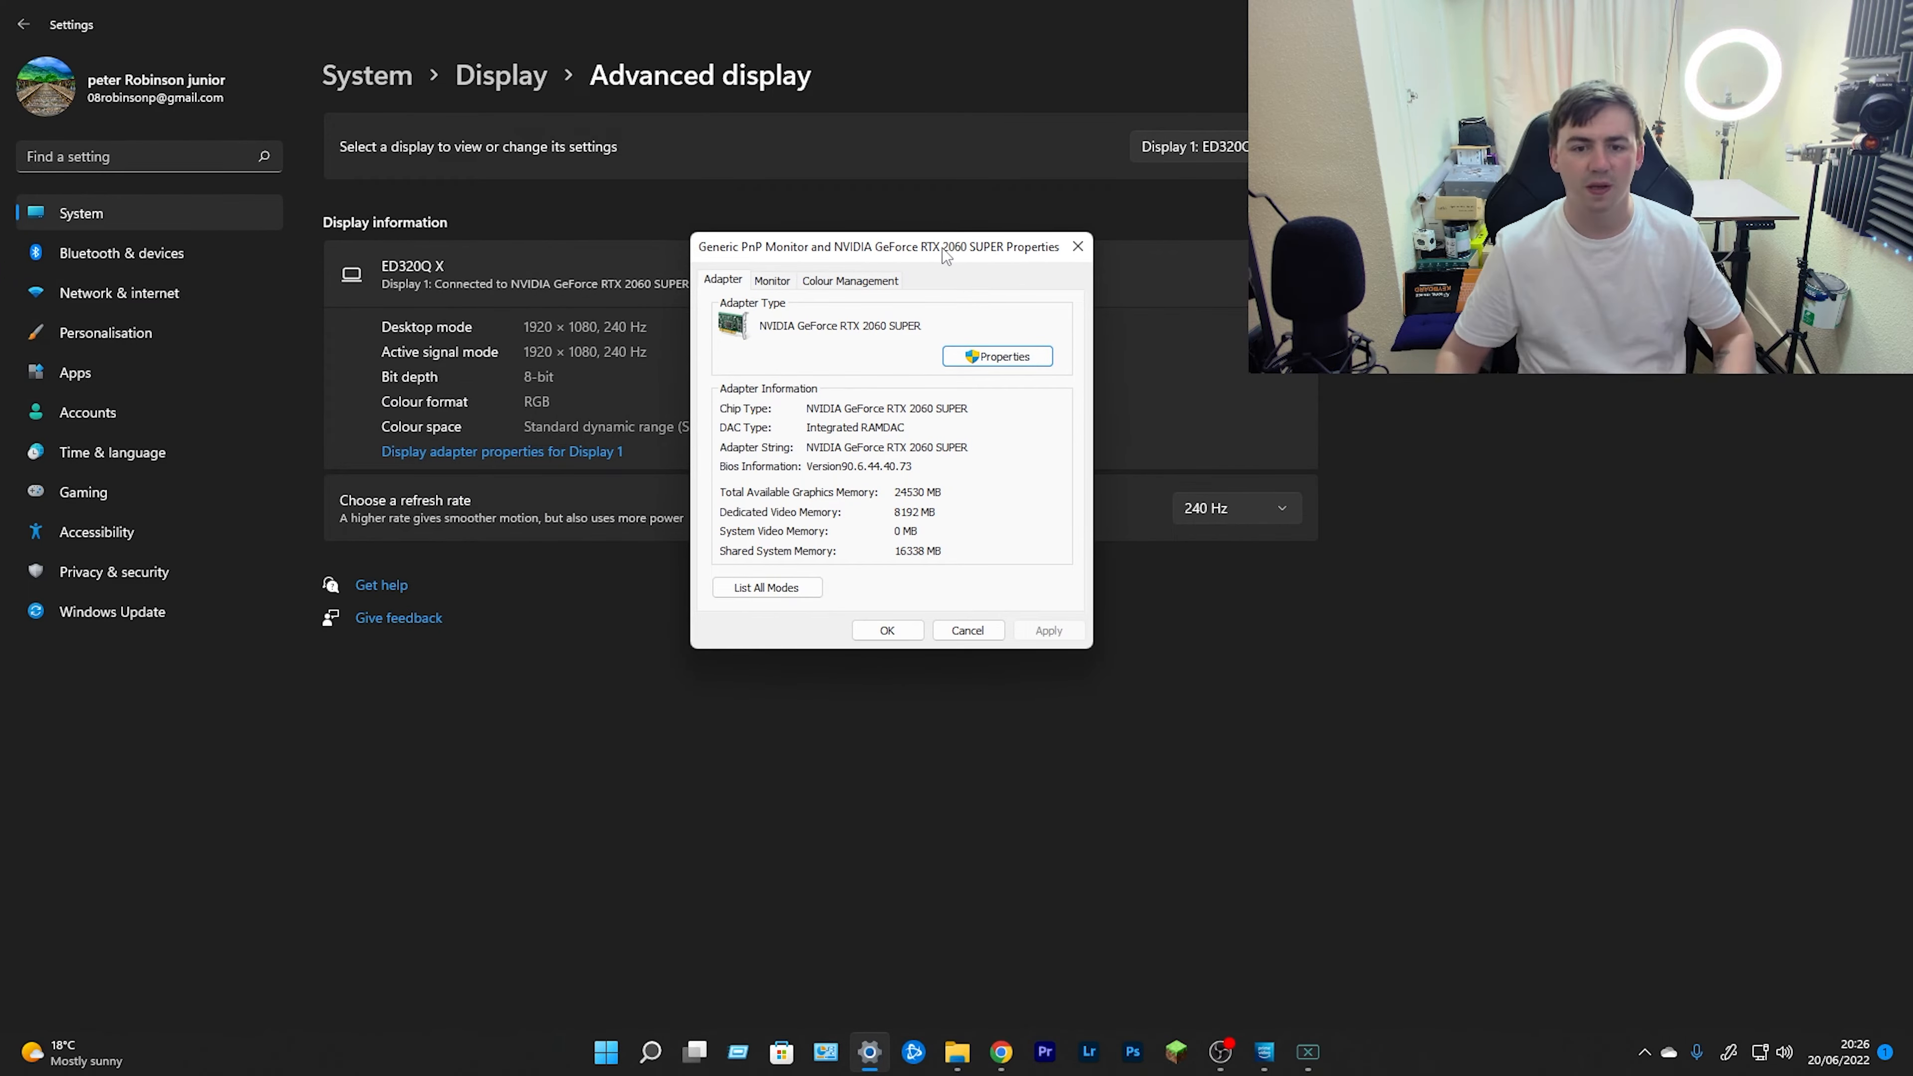
Check the Monitor tab shows a 240 Hertz refresh rate and close the properties with OK
left_click(772, 279)
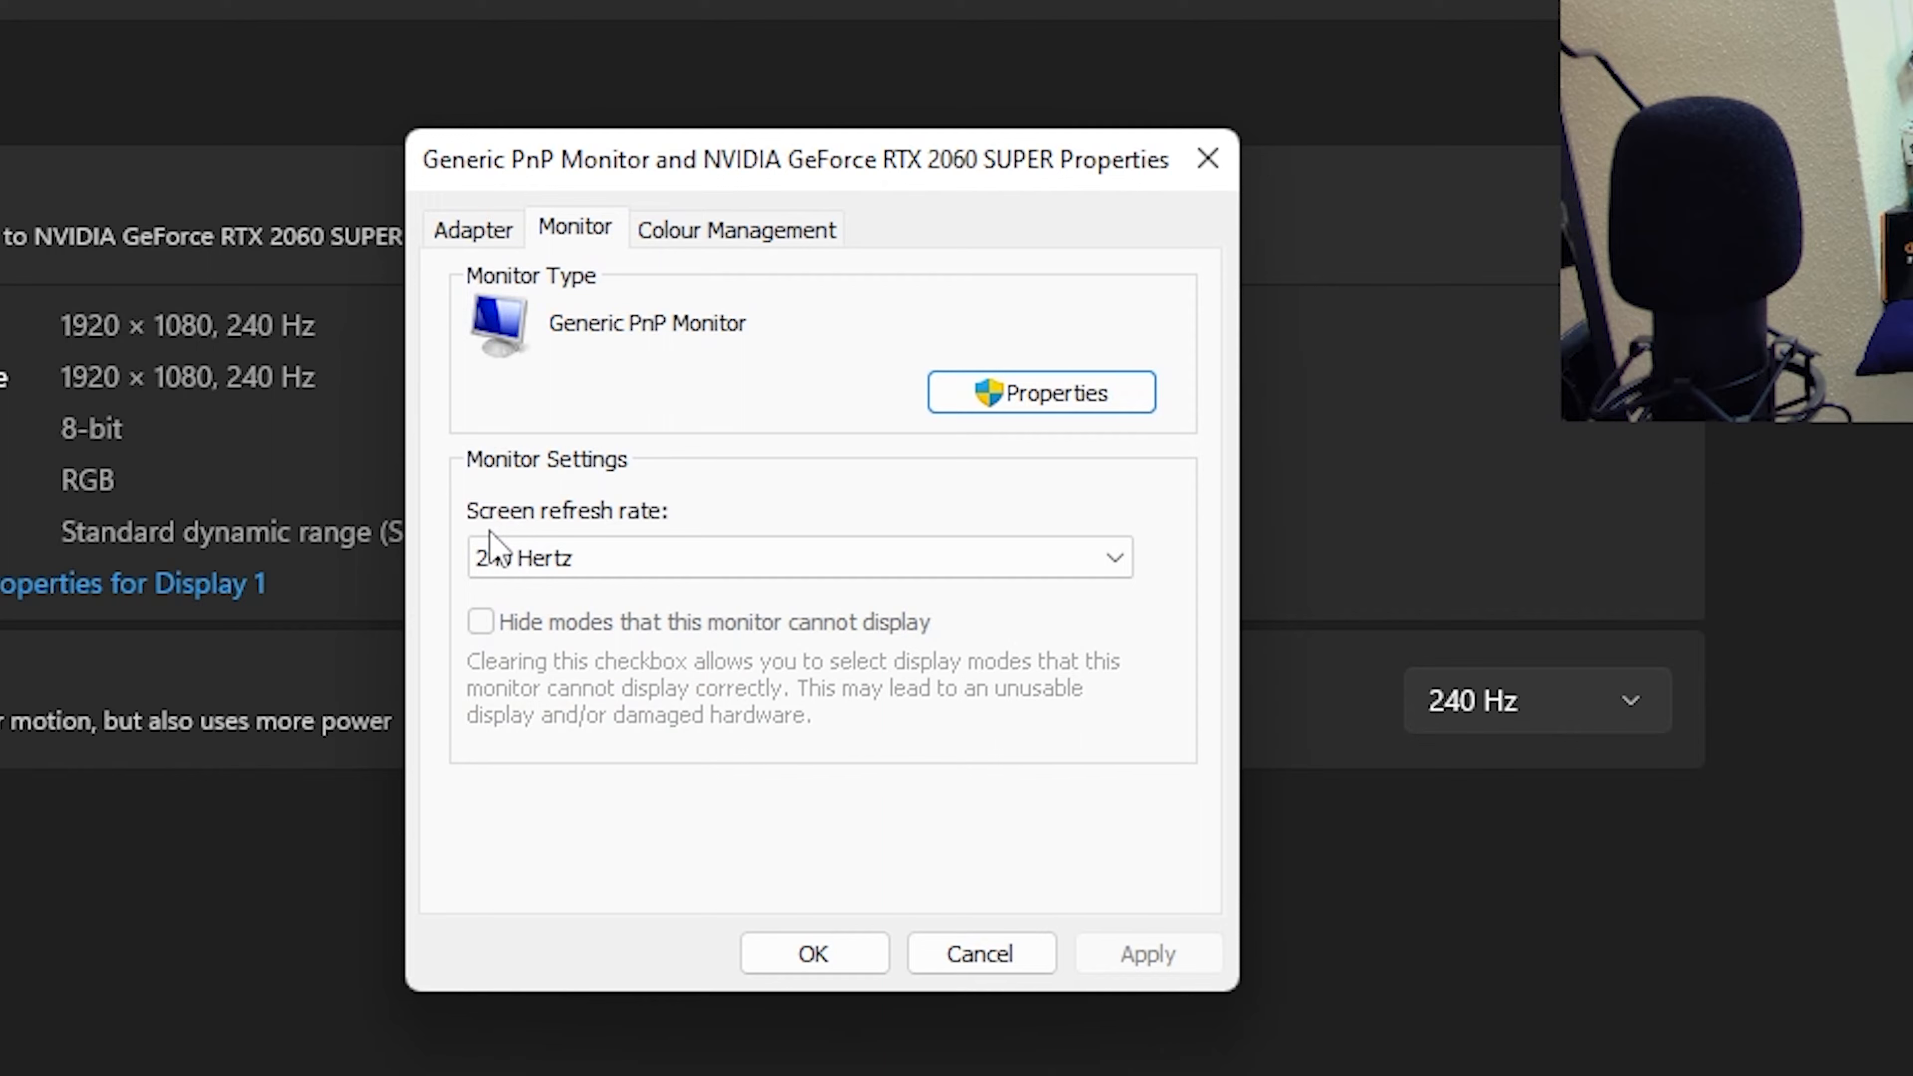
left_click(798, 556)
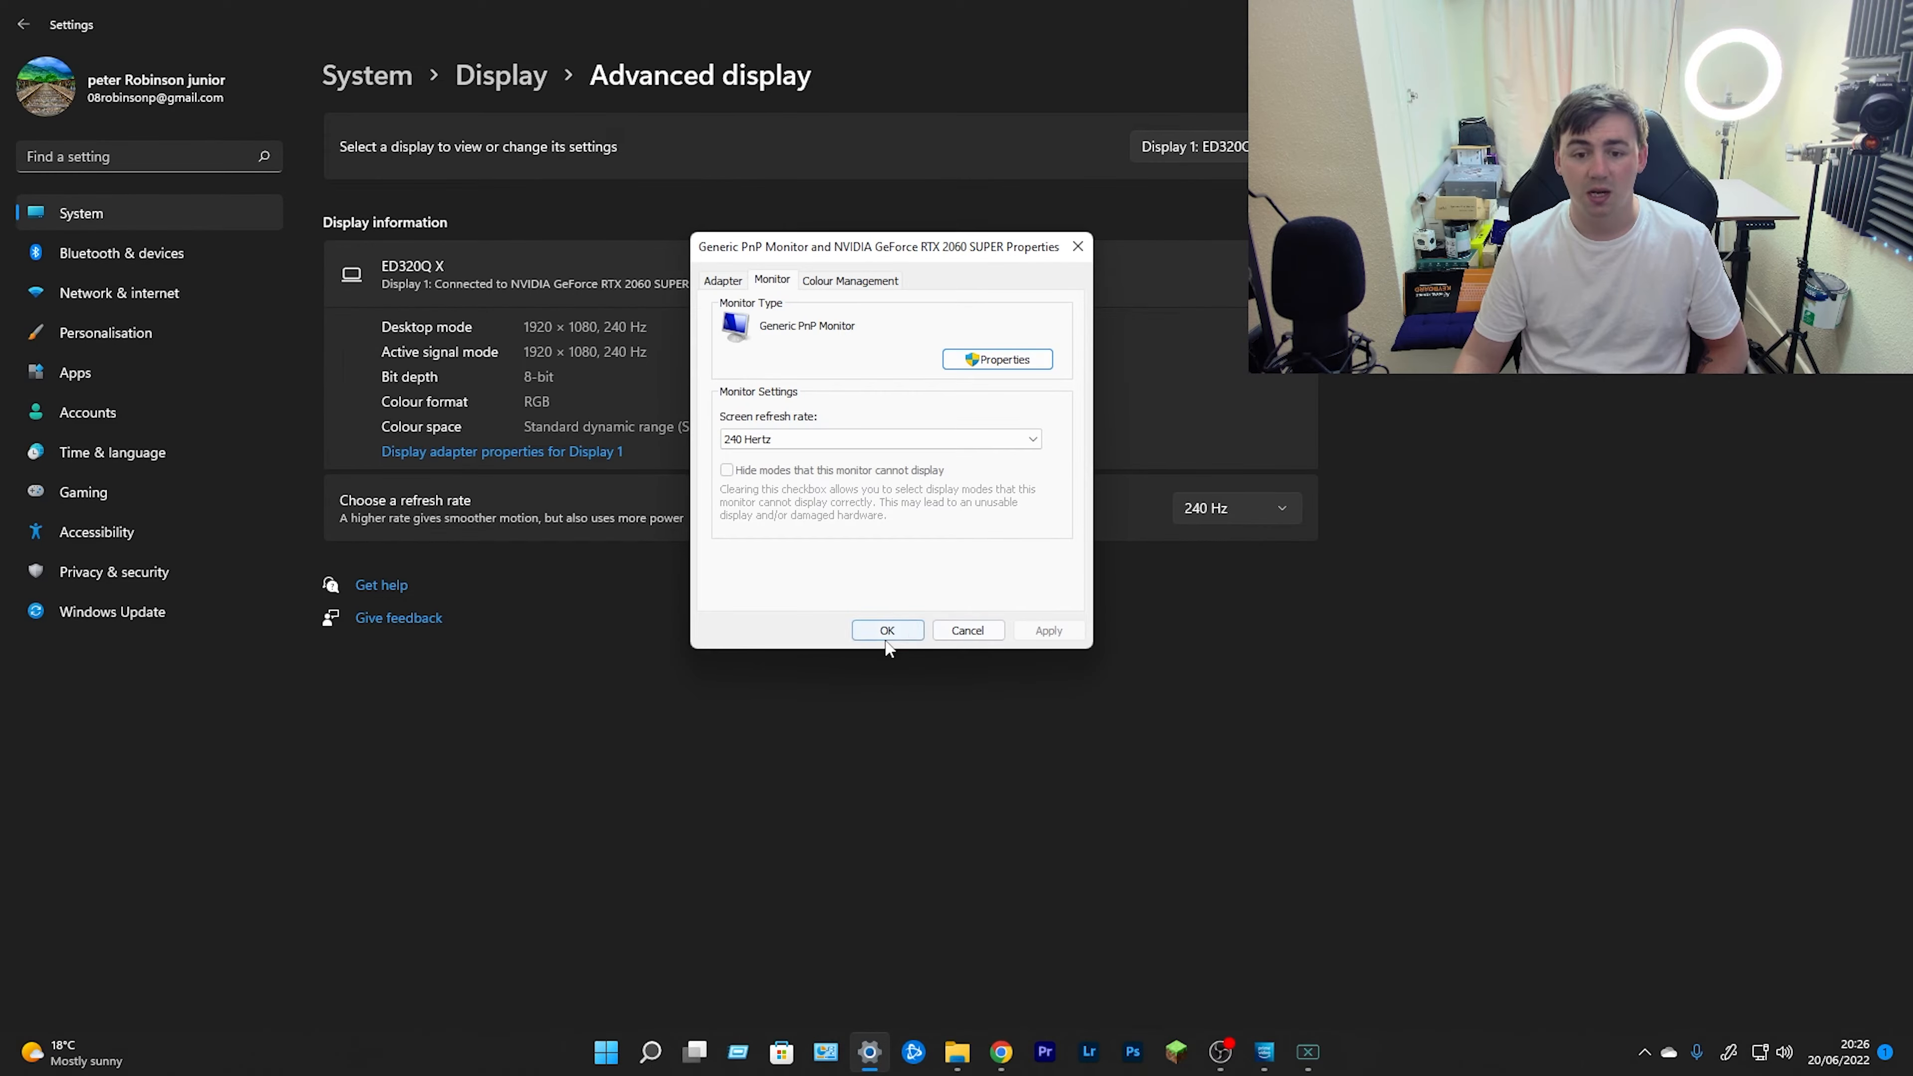
left_click(887, 630)
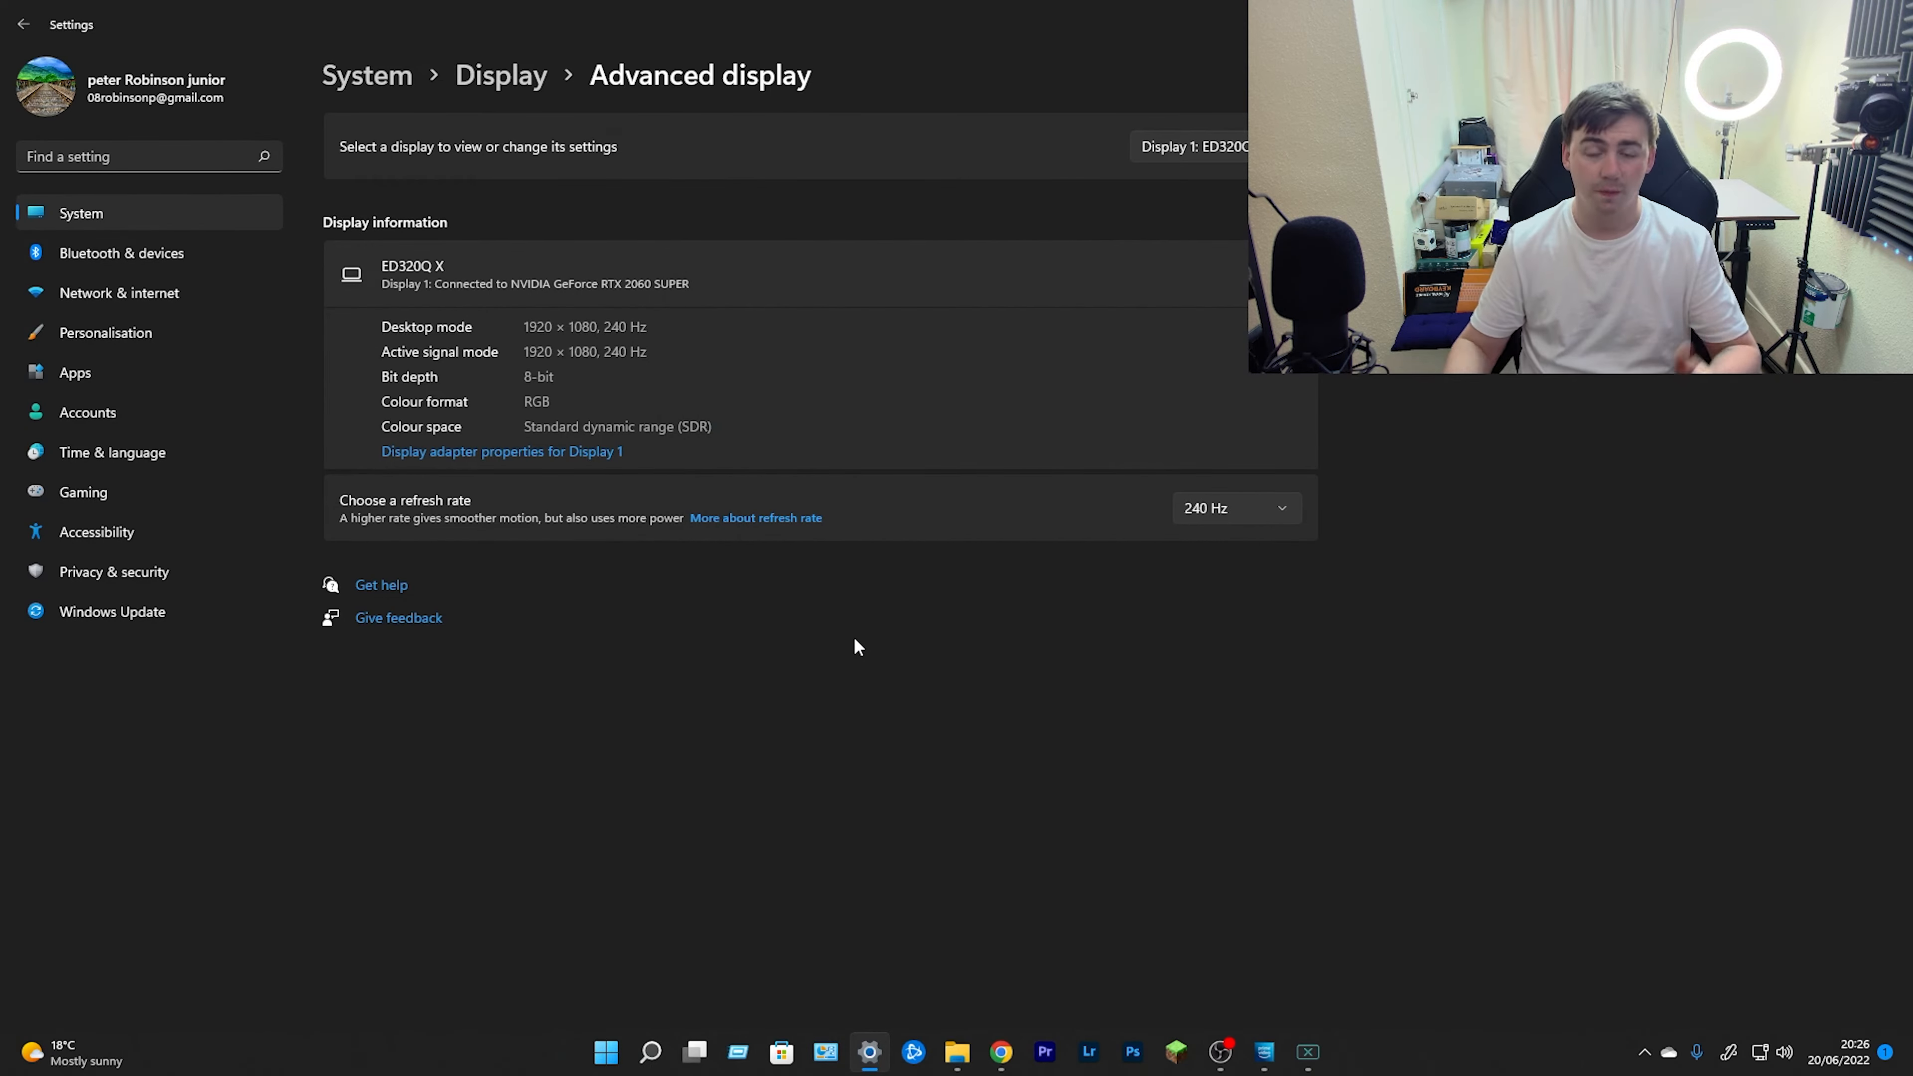
left_click(1235, 507)
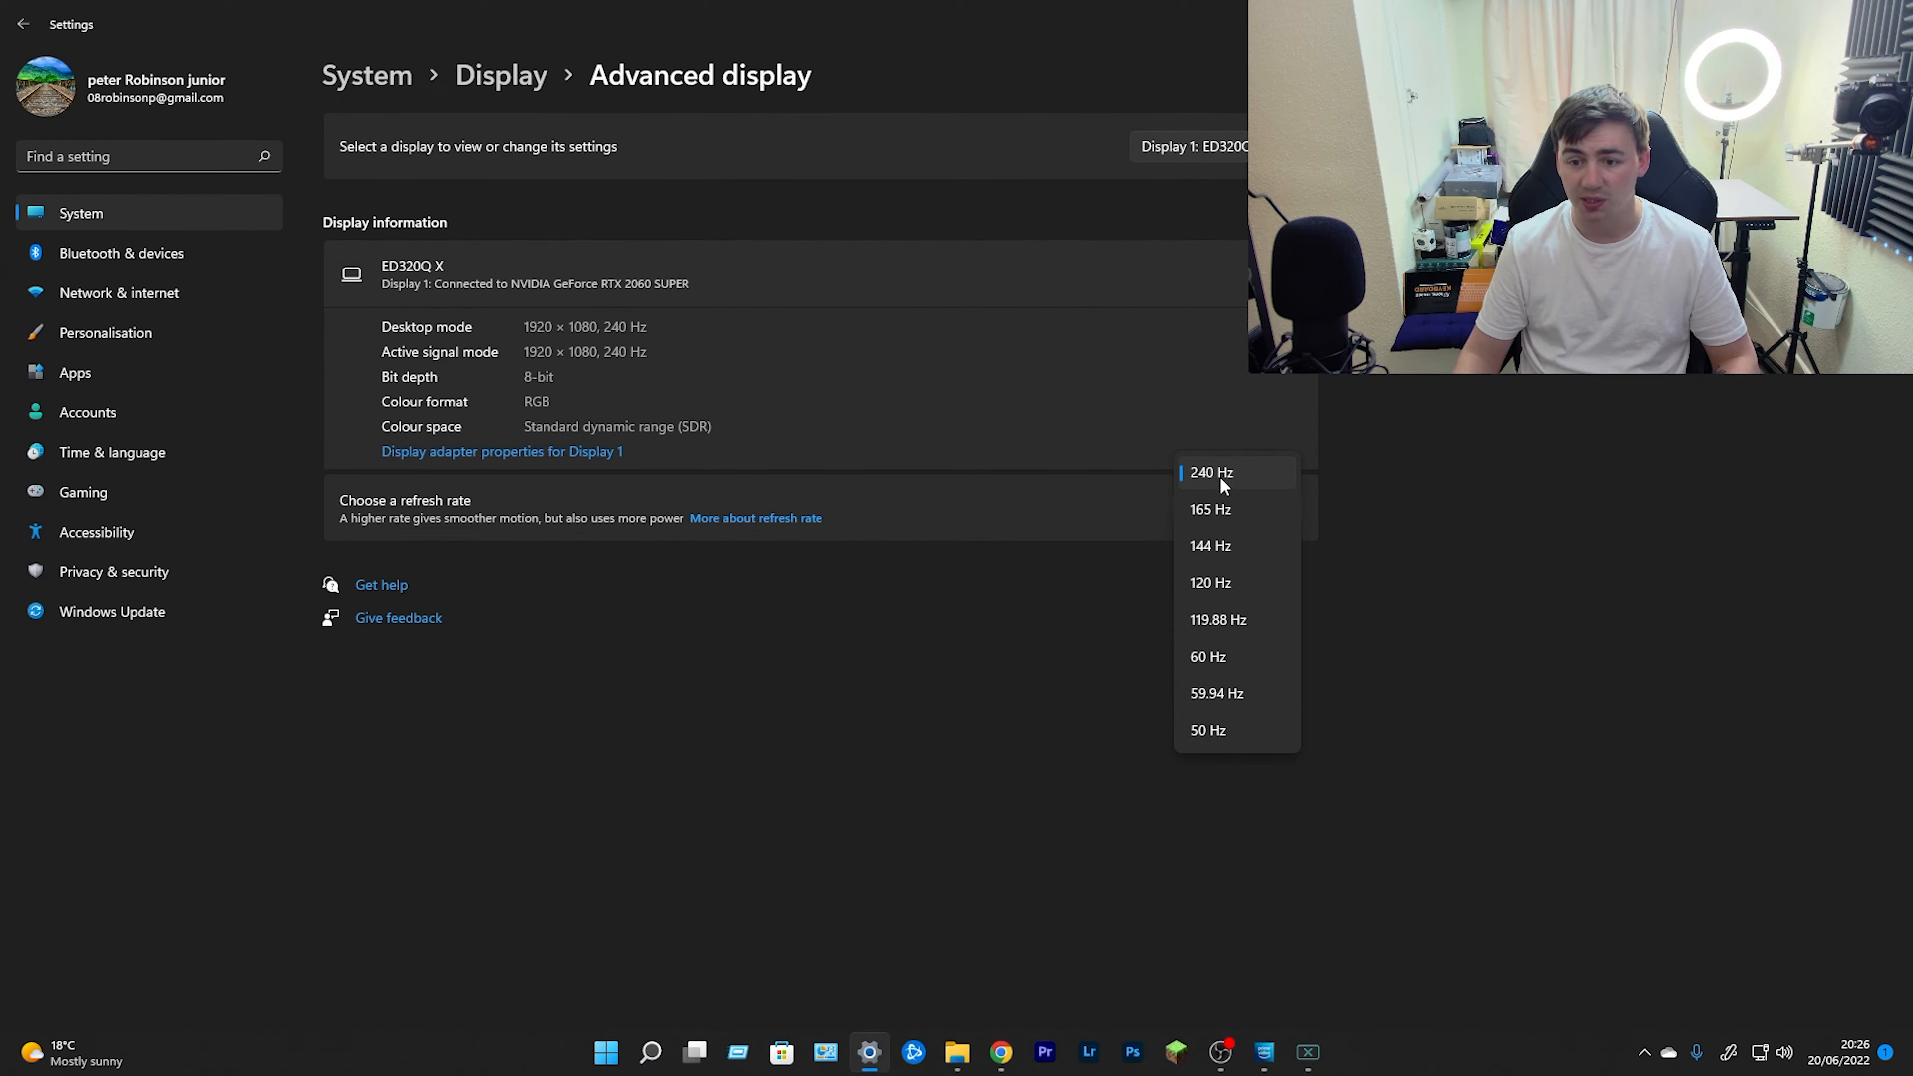
left_click(1209, 473)
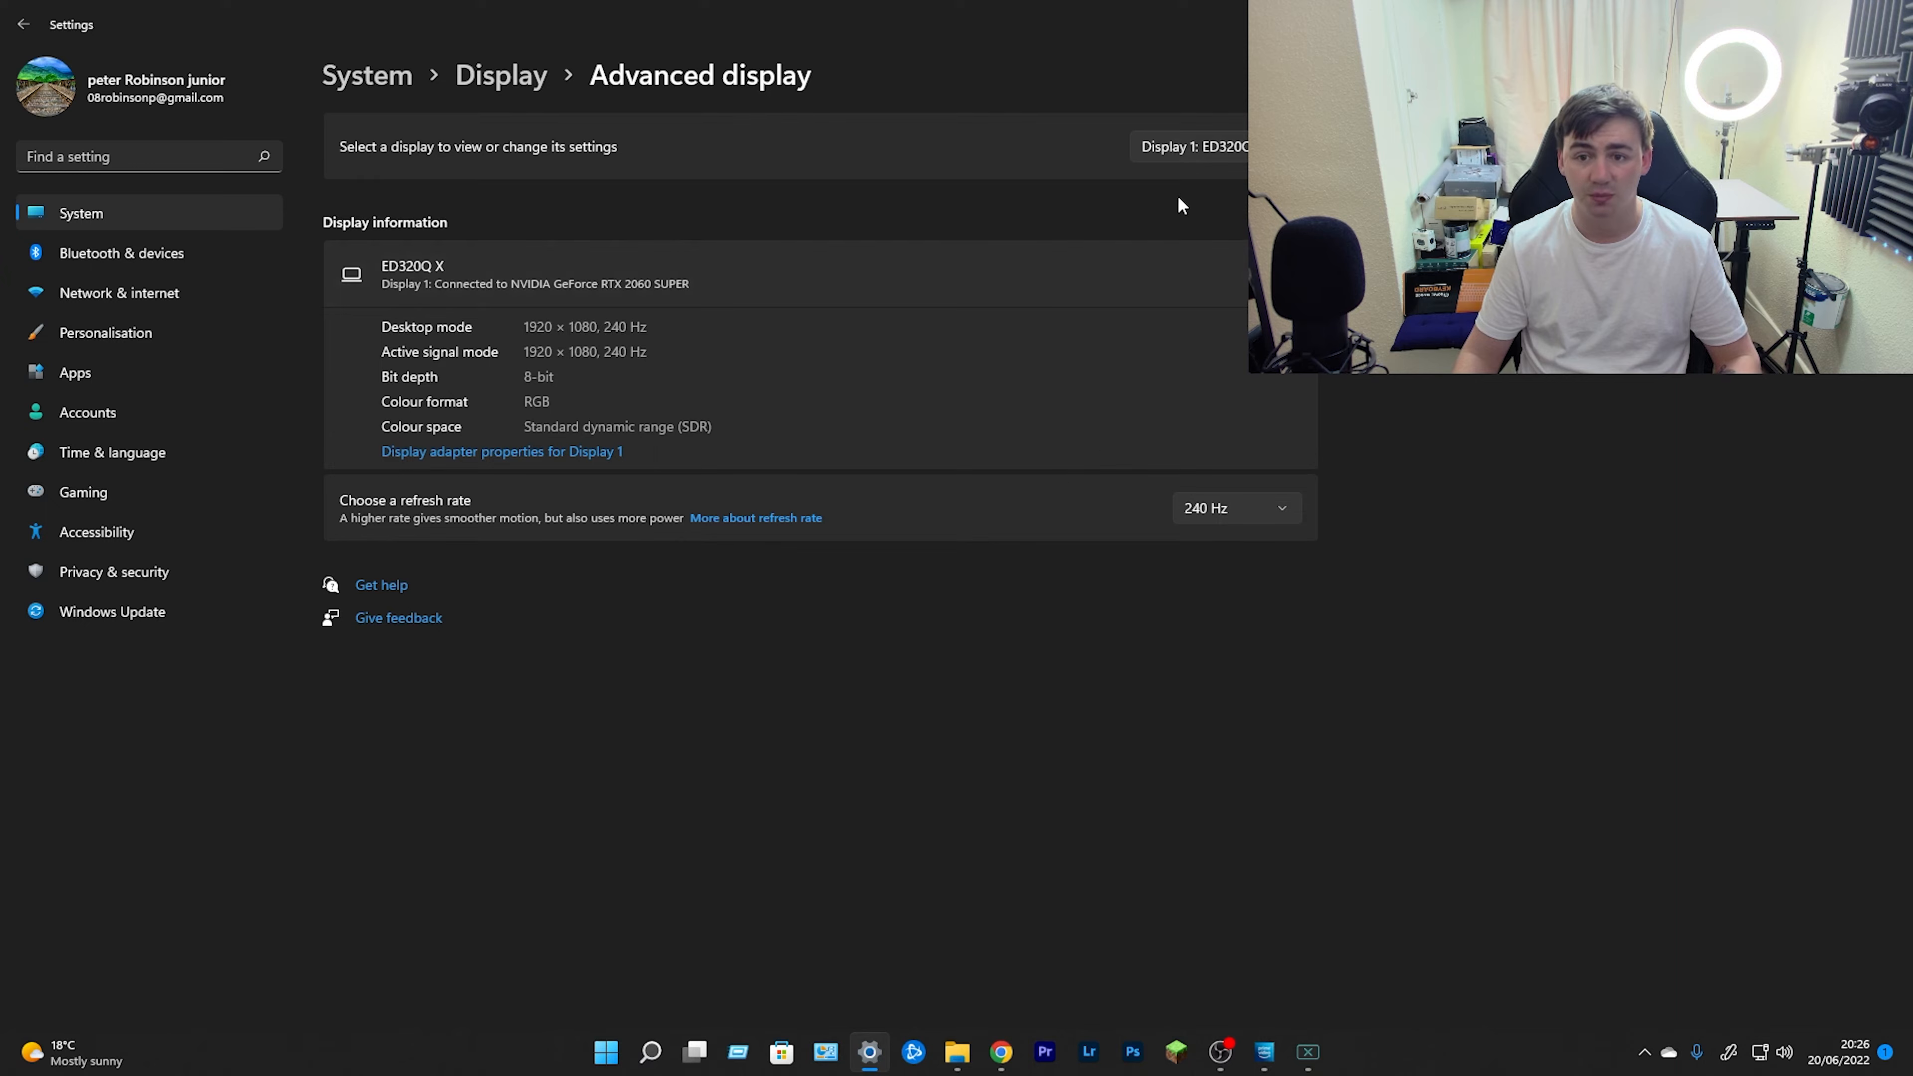
left_click(1196, 146)
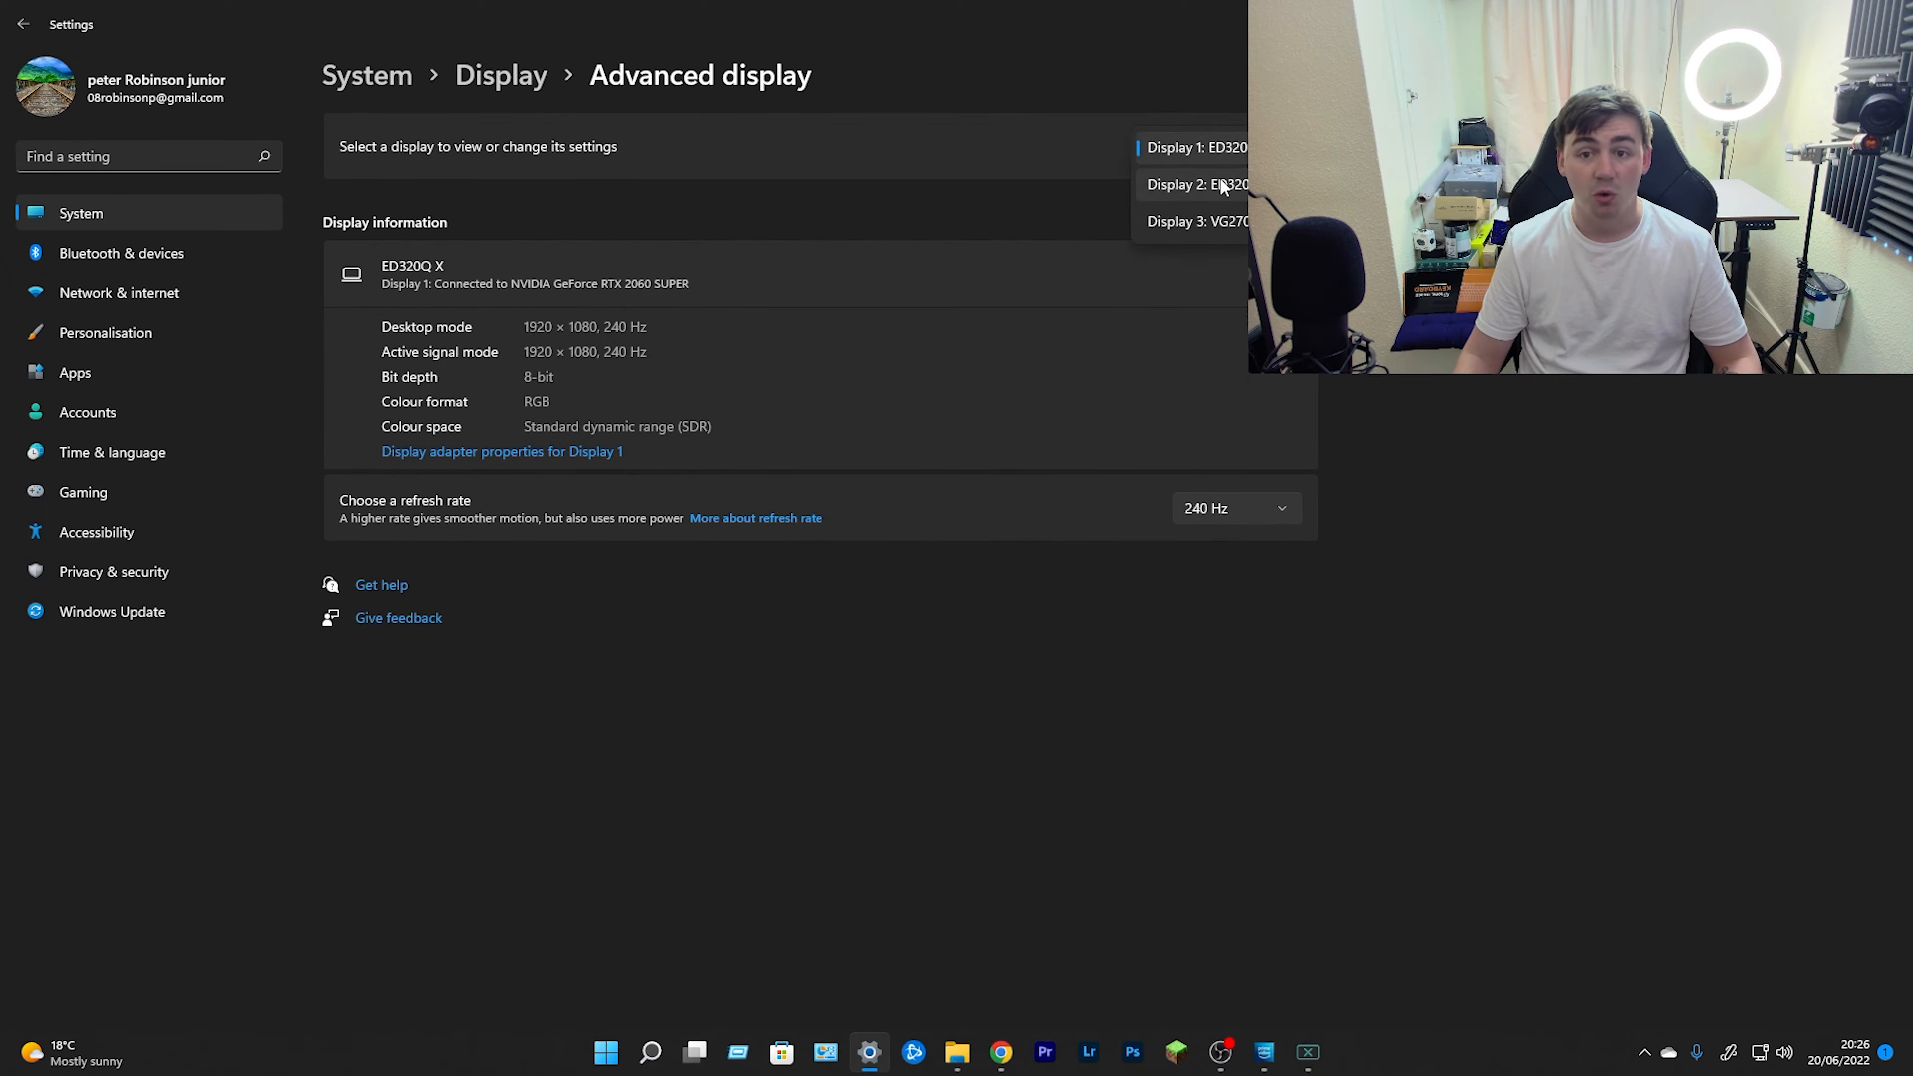
left_click(1197, 184)
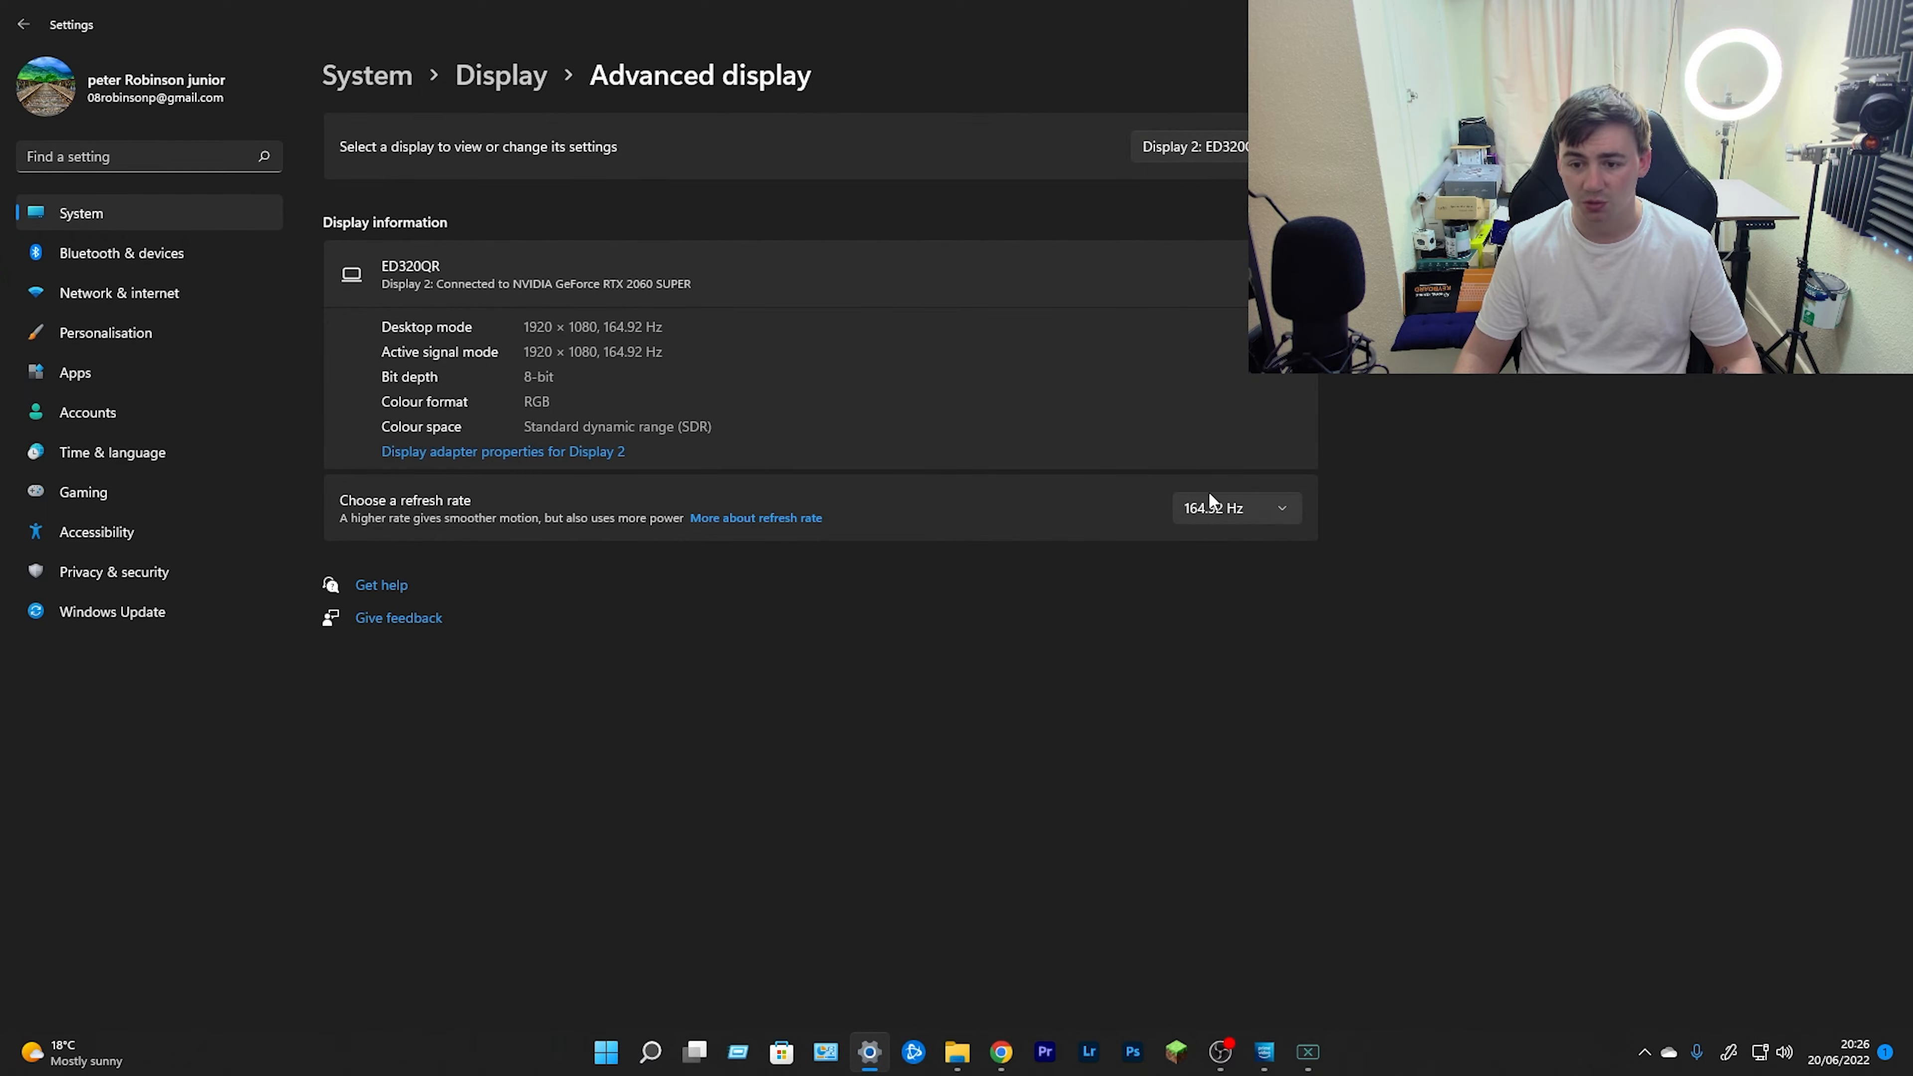
left_click(1233, 507)
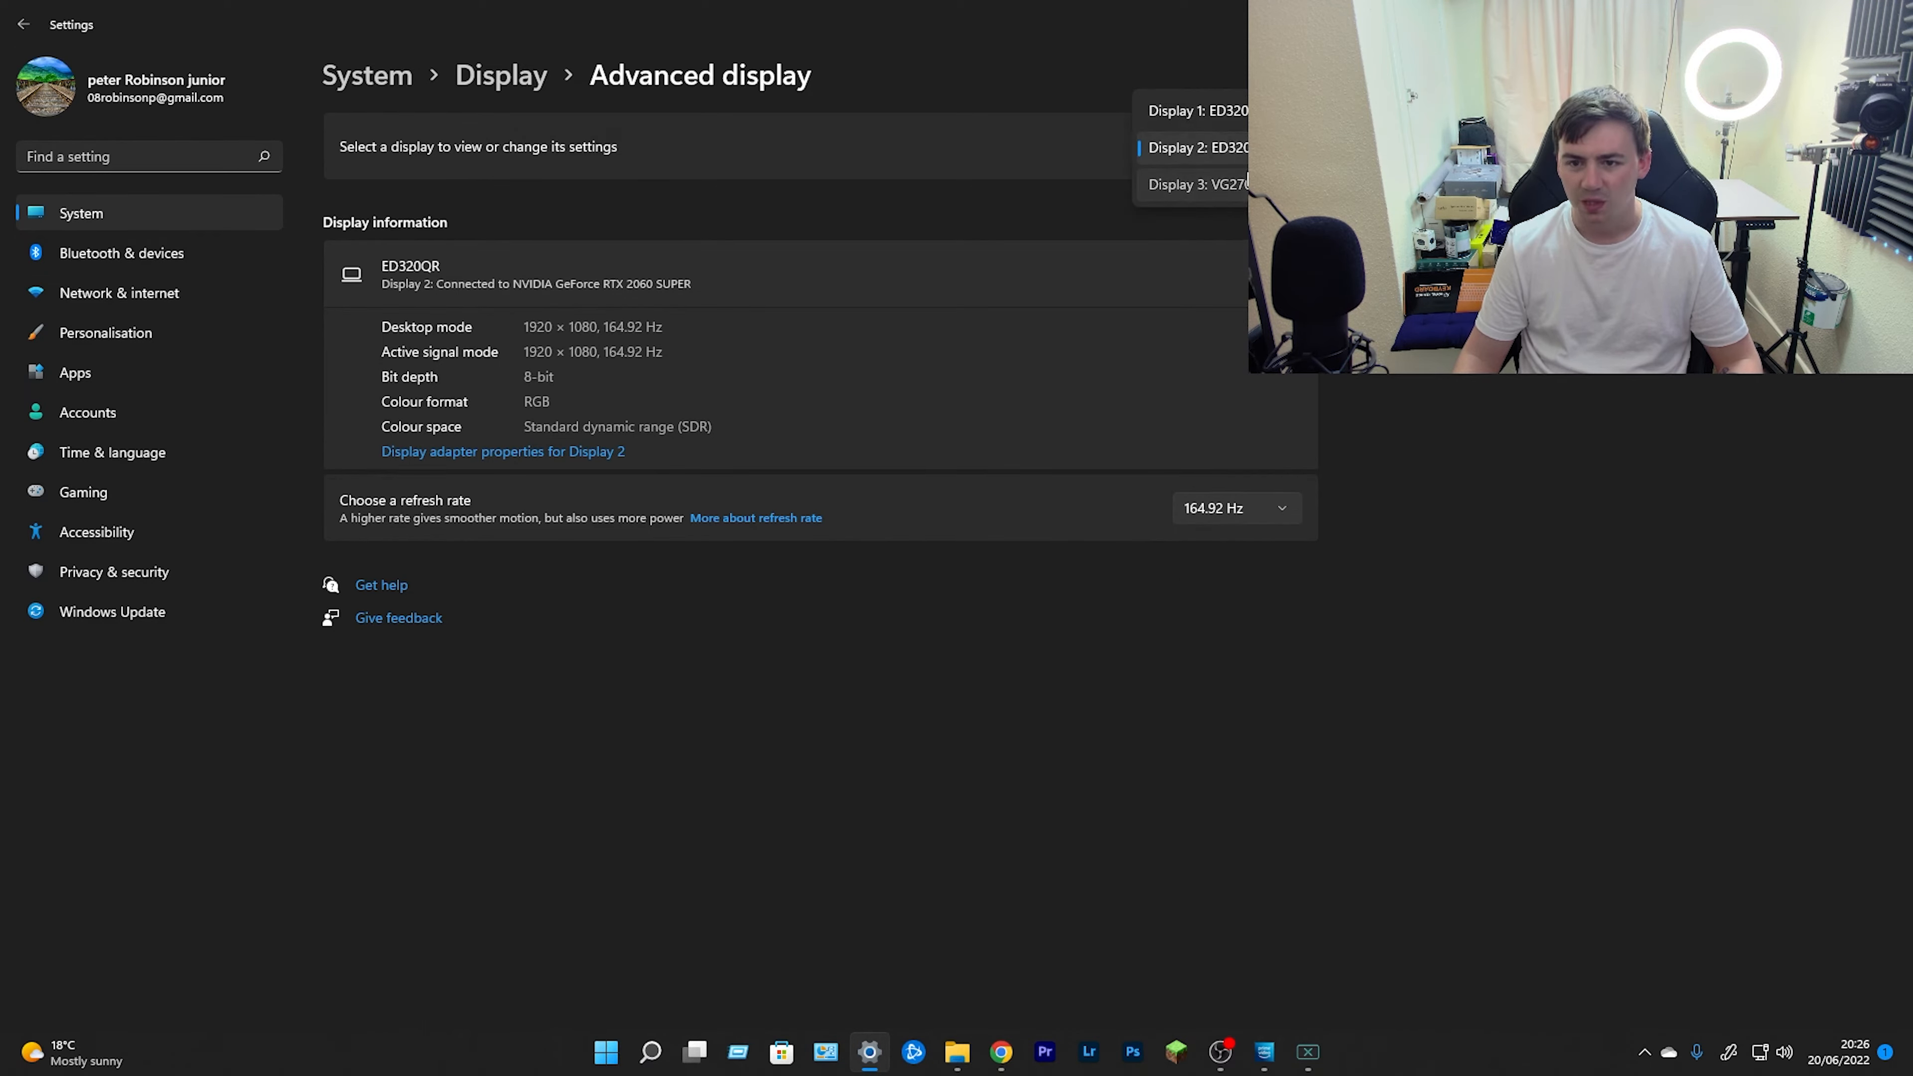
left_click(1200, 184)
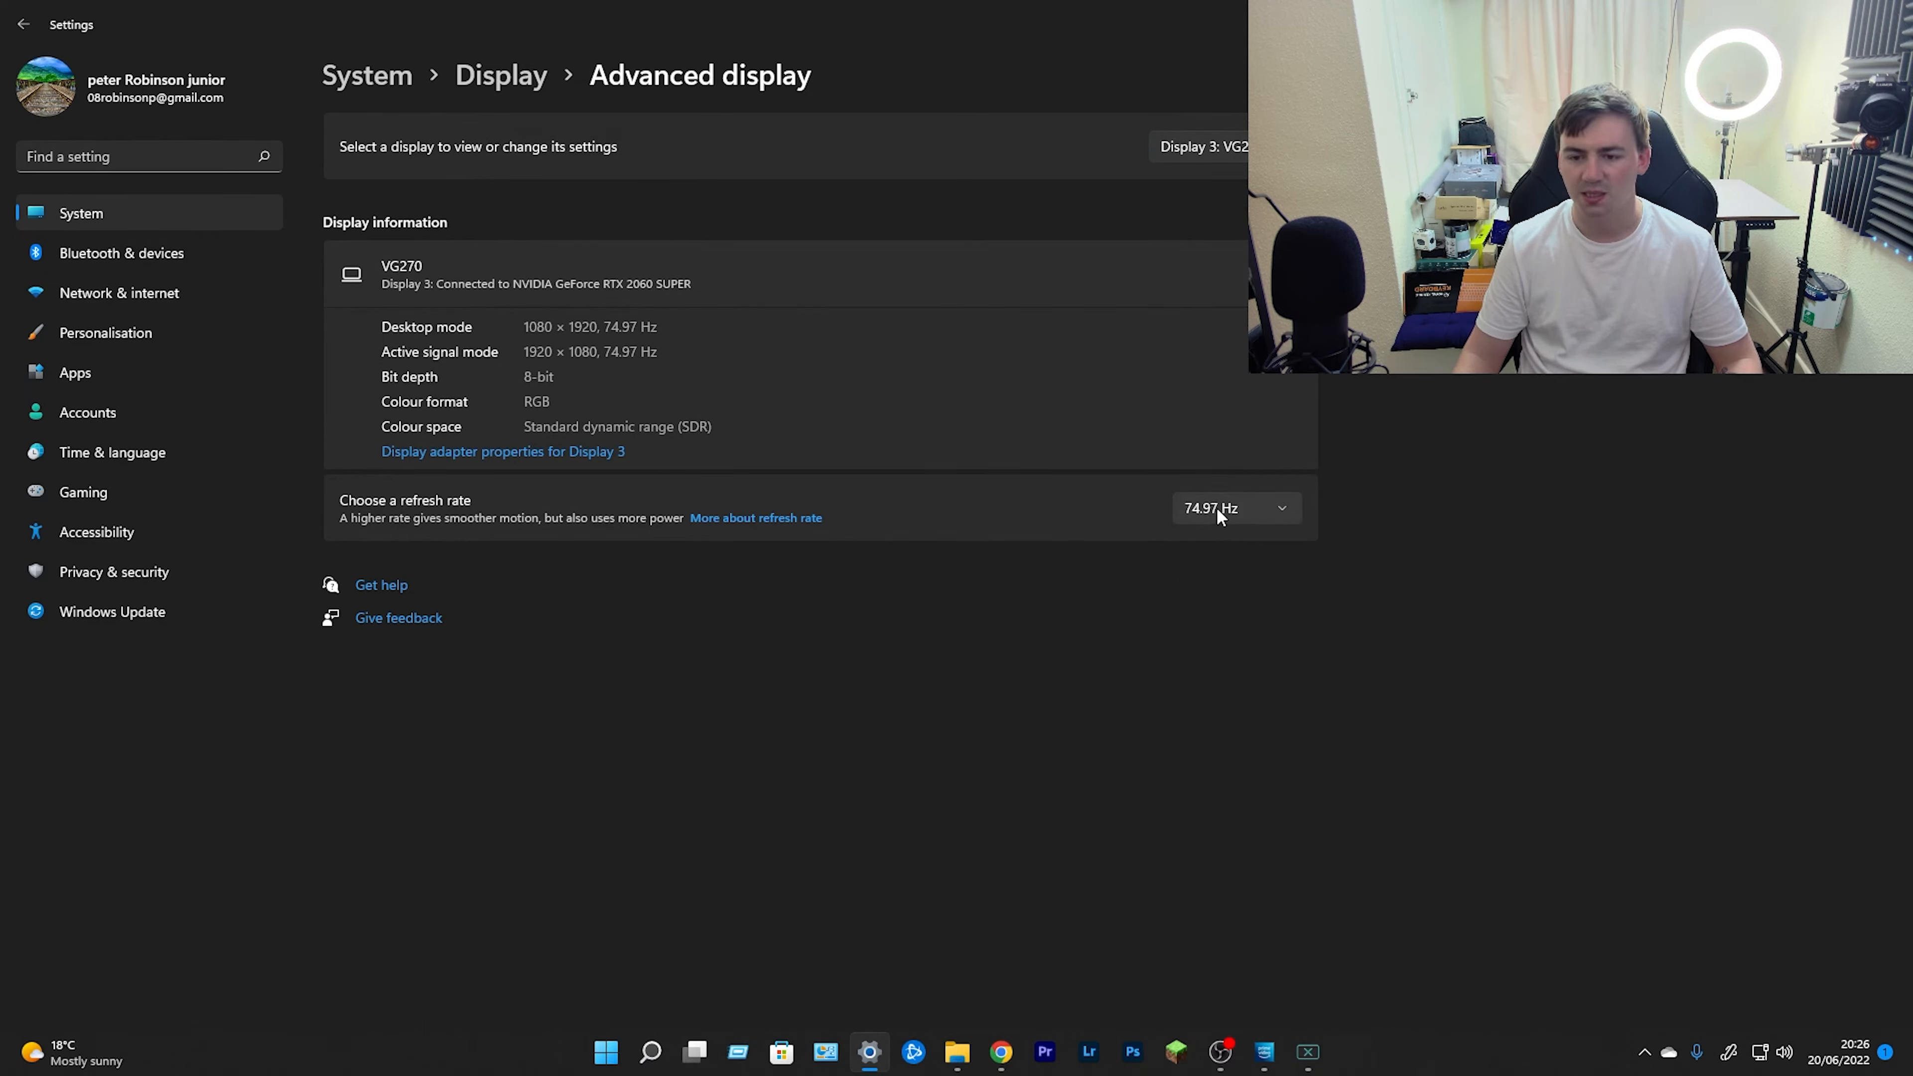
left_click(1232, 147)
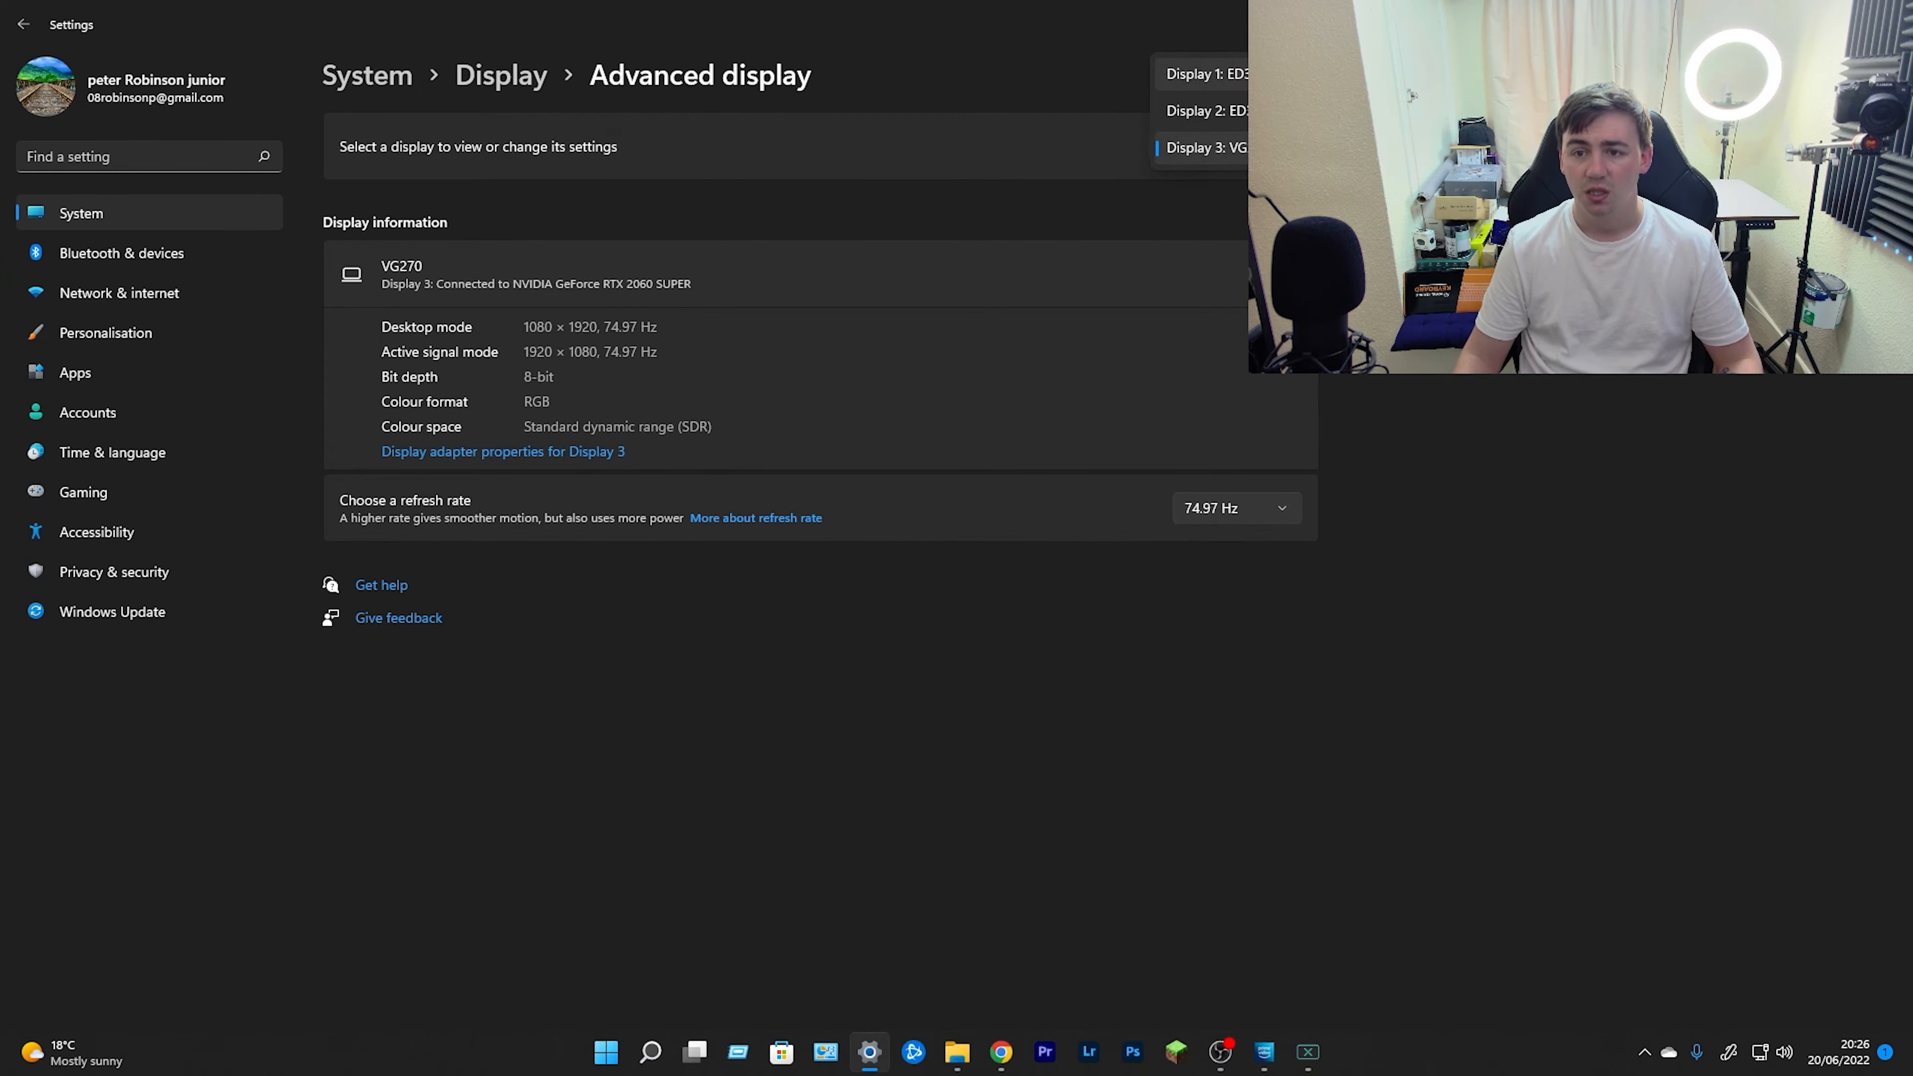
left_click(1208, 147)
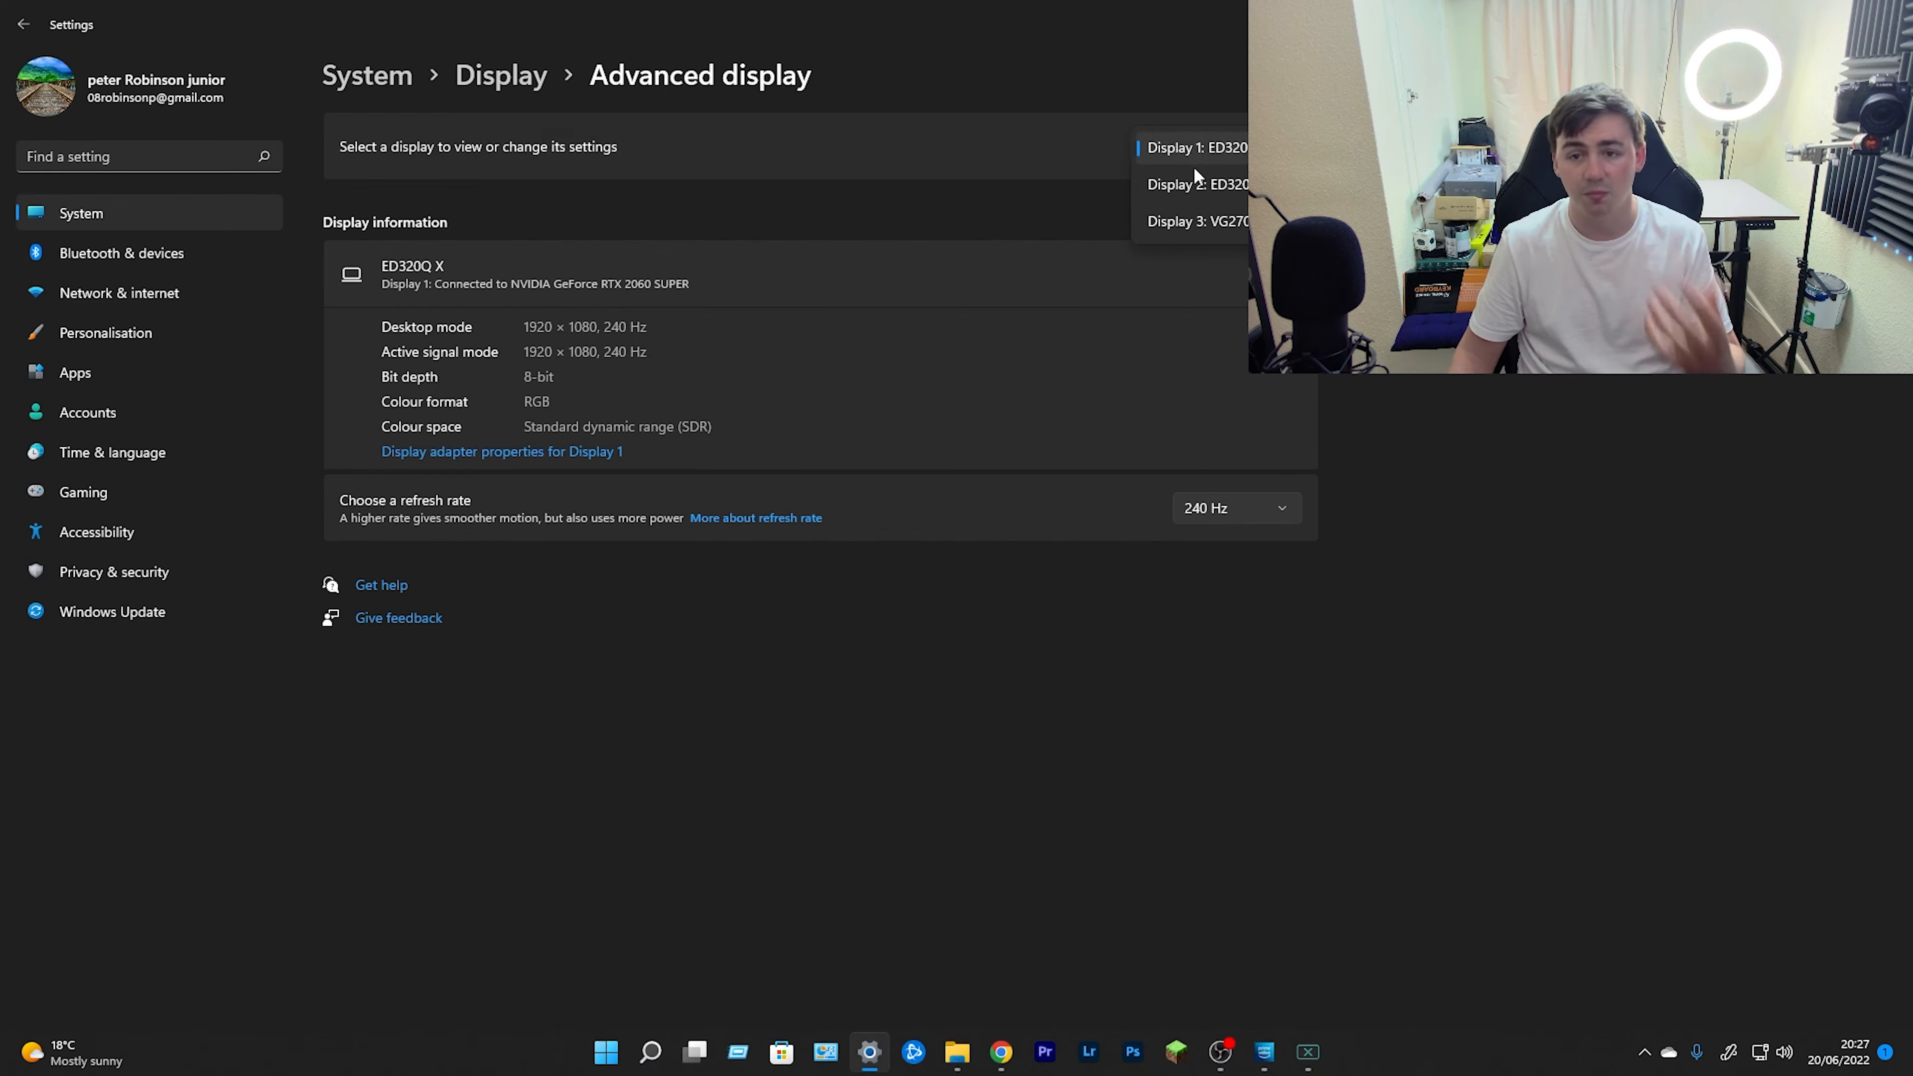
left_click(1196, 148)
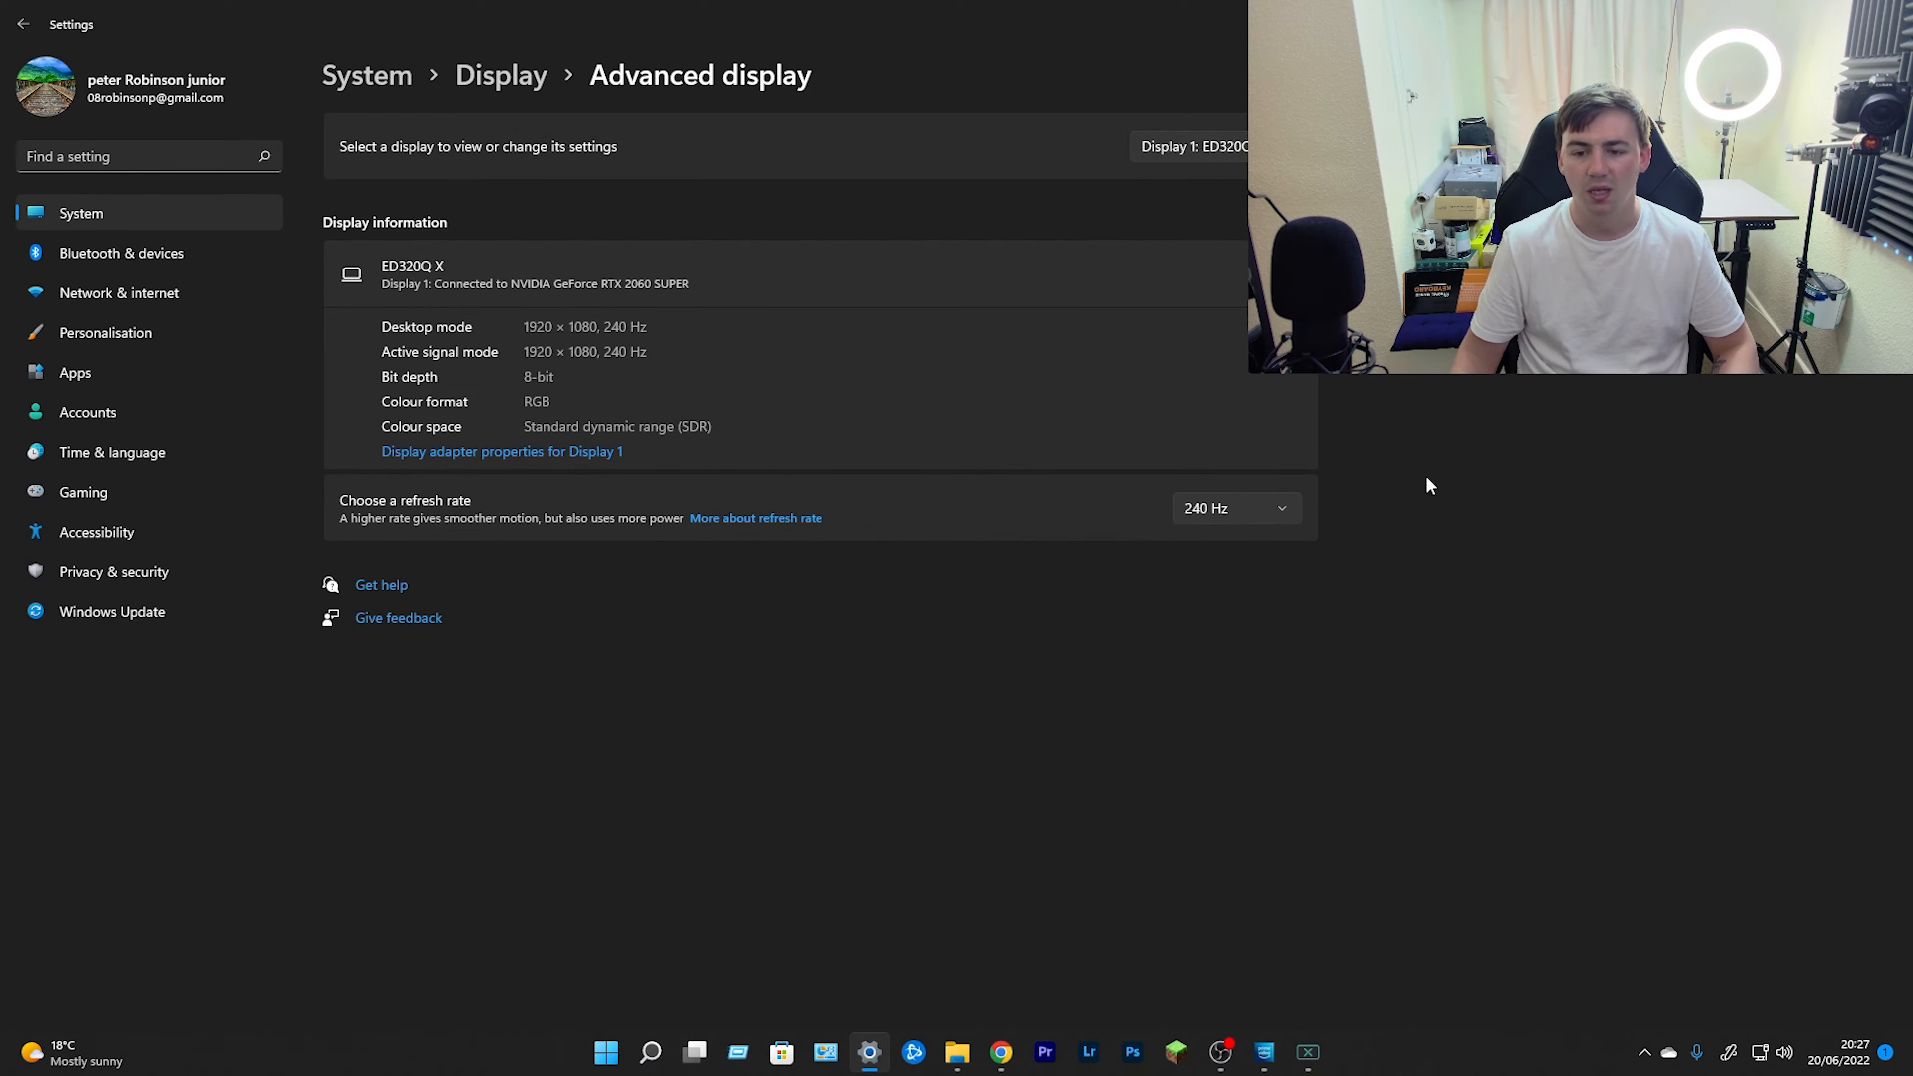